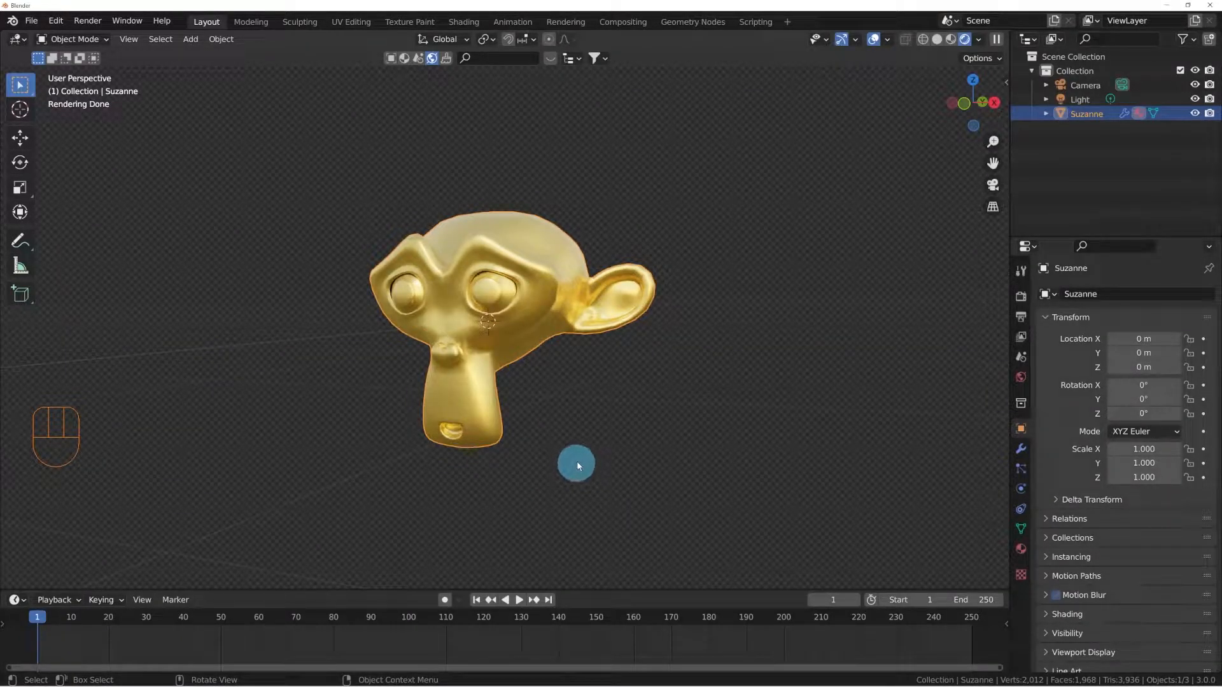
- Switch to the Shading workspace, move the Principled BSDF node aside, and bring up the Add menu
drag(577, 466, 563, 434)
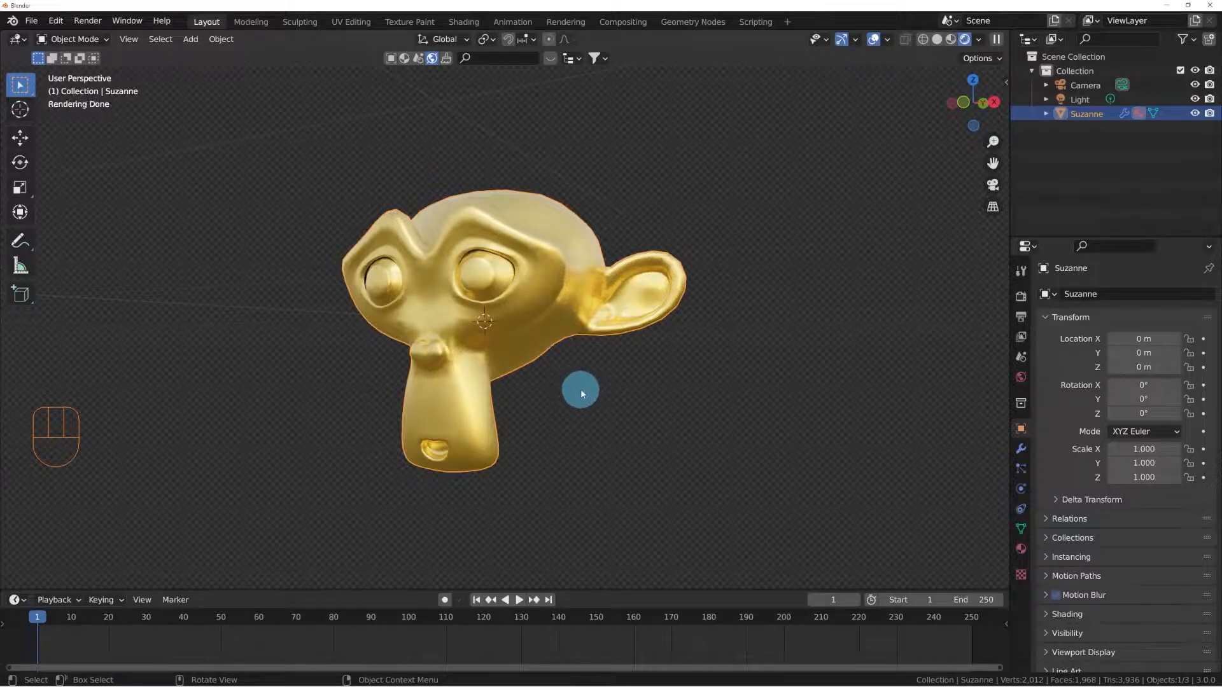
mouse_move(382, 393)
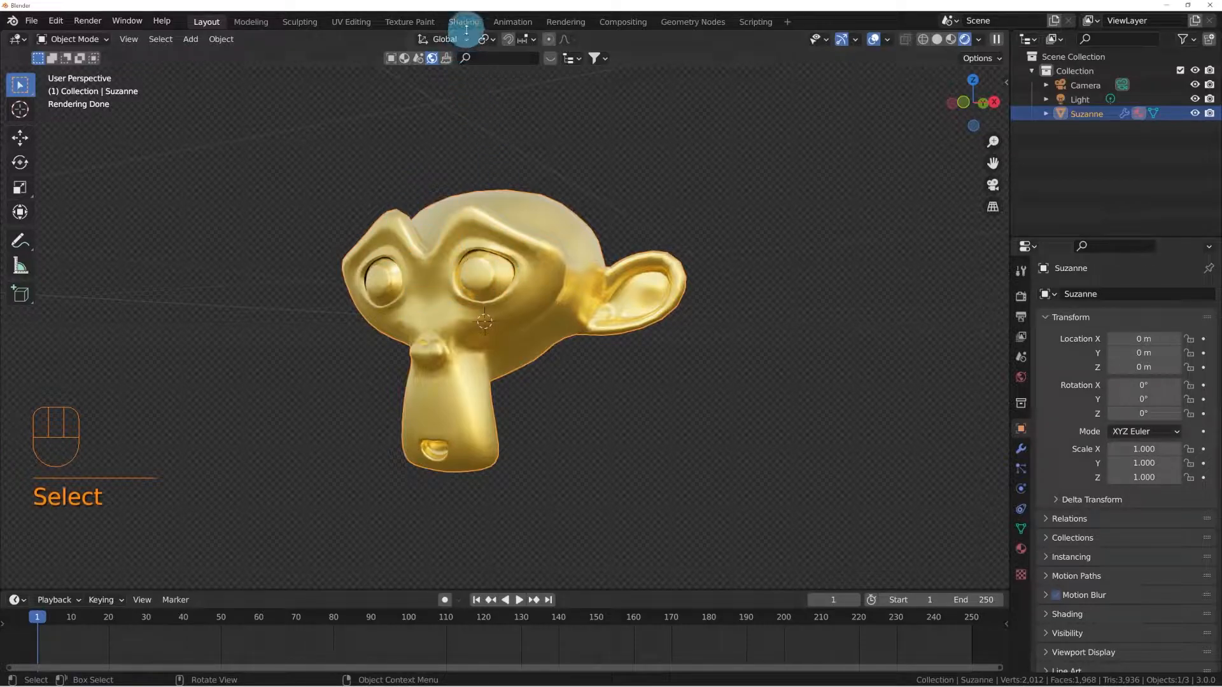
click(463, 21)
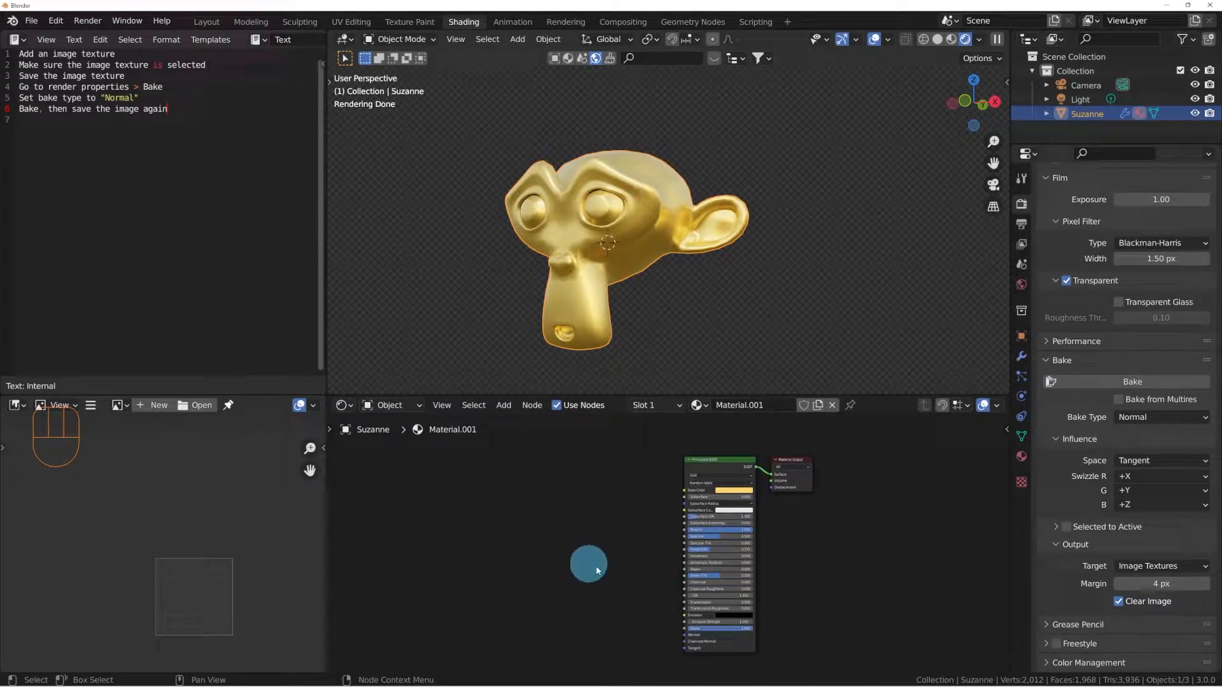
drag(589, 569, 663, 484)
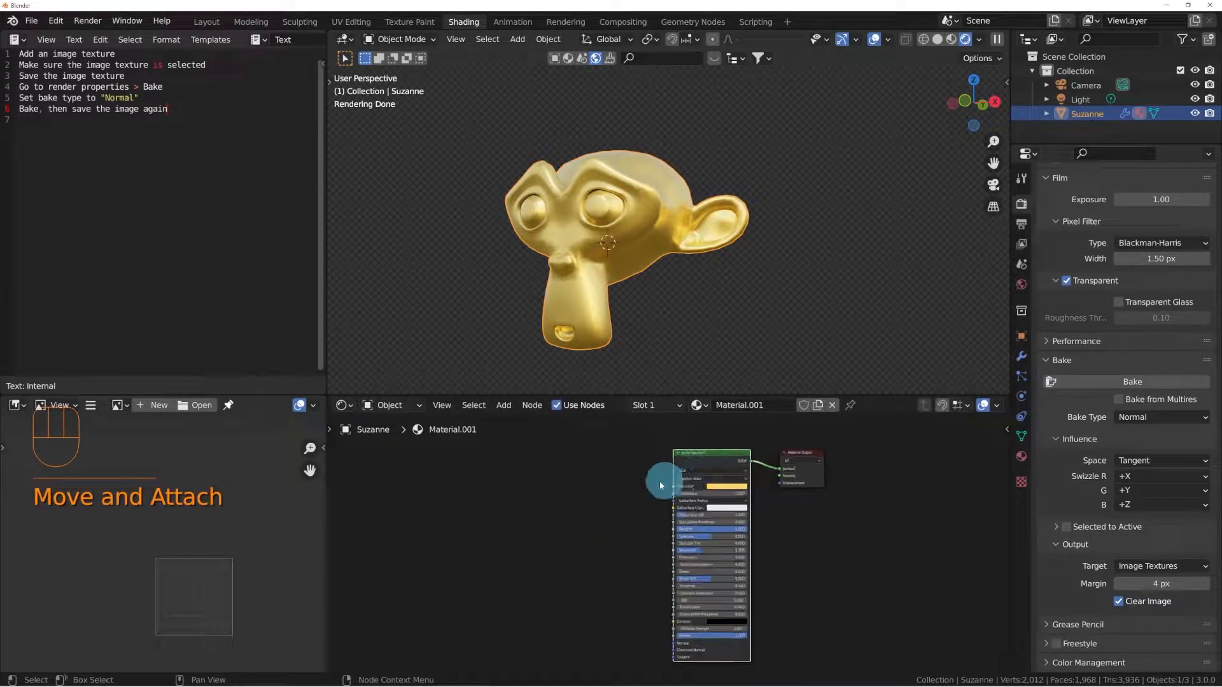
key(shift+a)
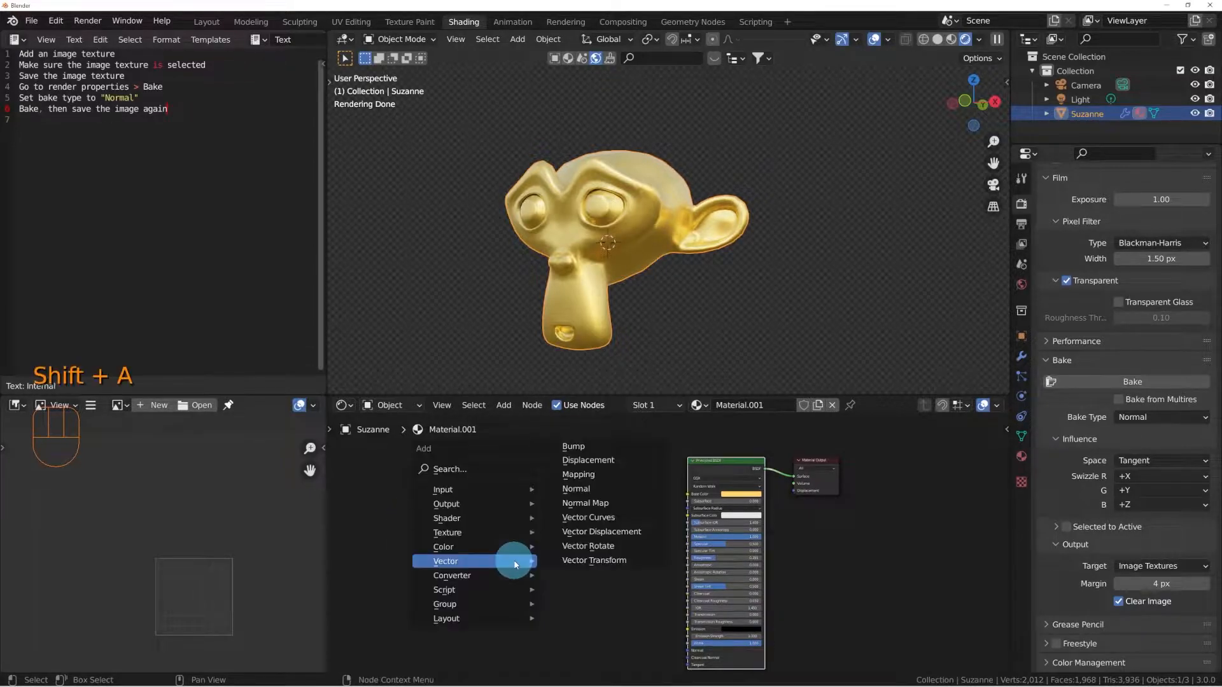
- Add a Bump node and a Noise Texture, wiring the noise into the bump's height
click(575, 488)
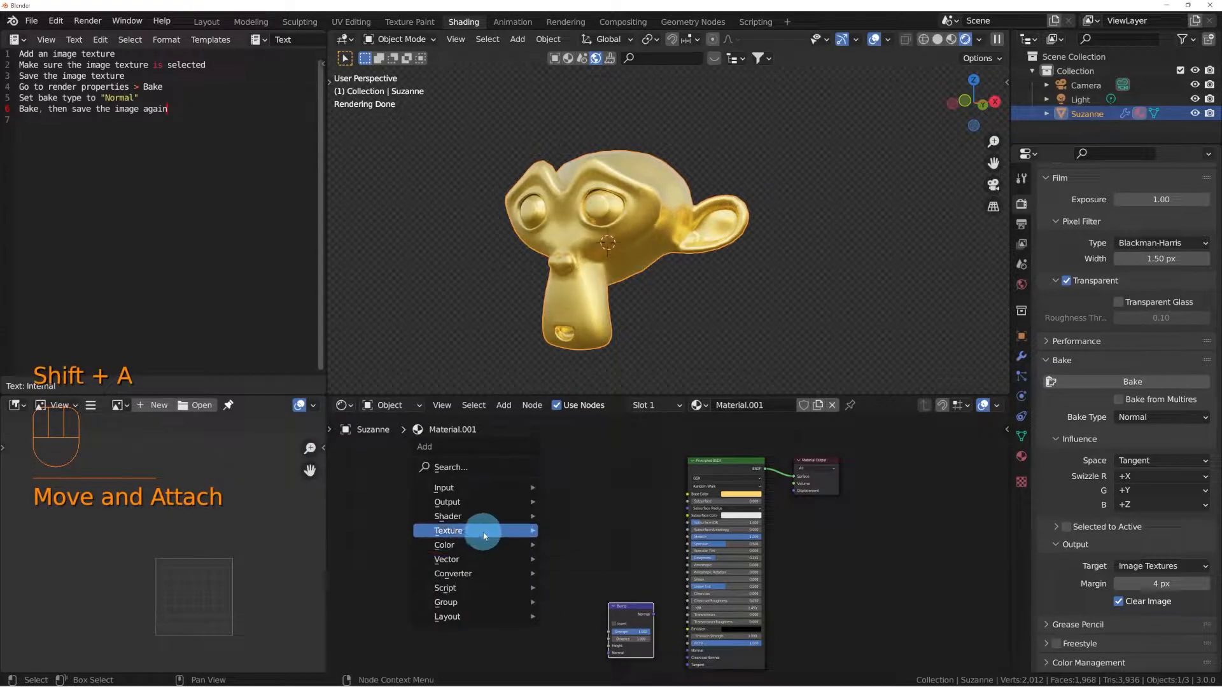
click(483, 534)
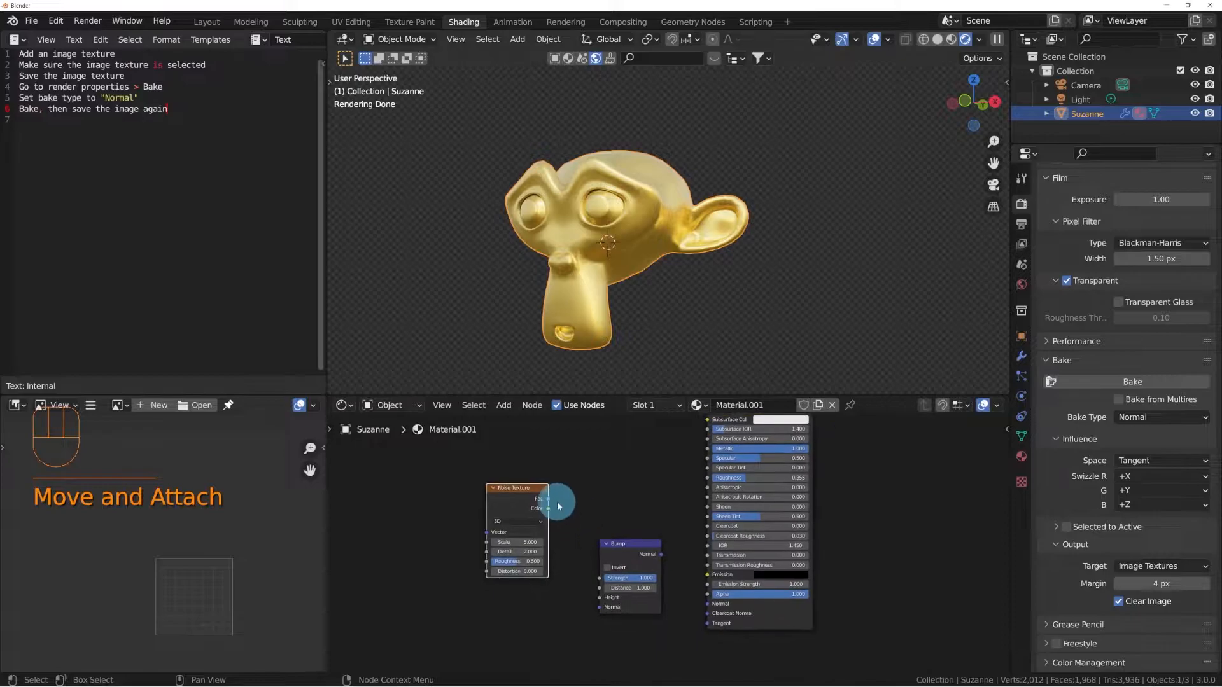
drag(549, 507, 600, 603)
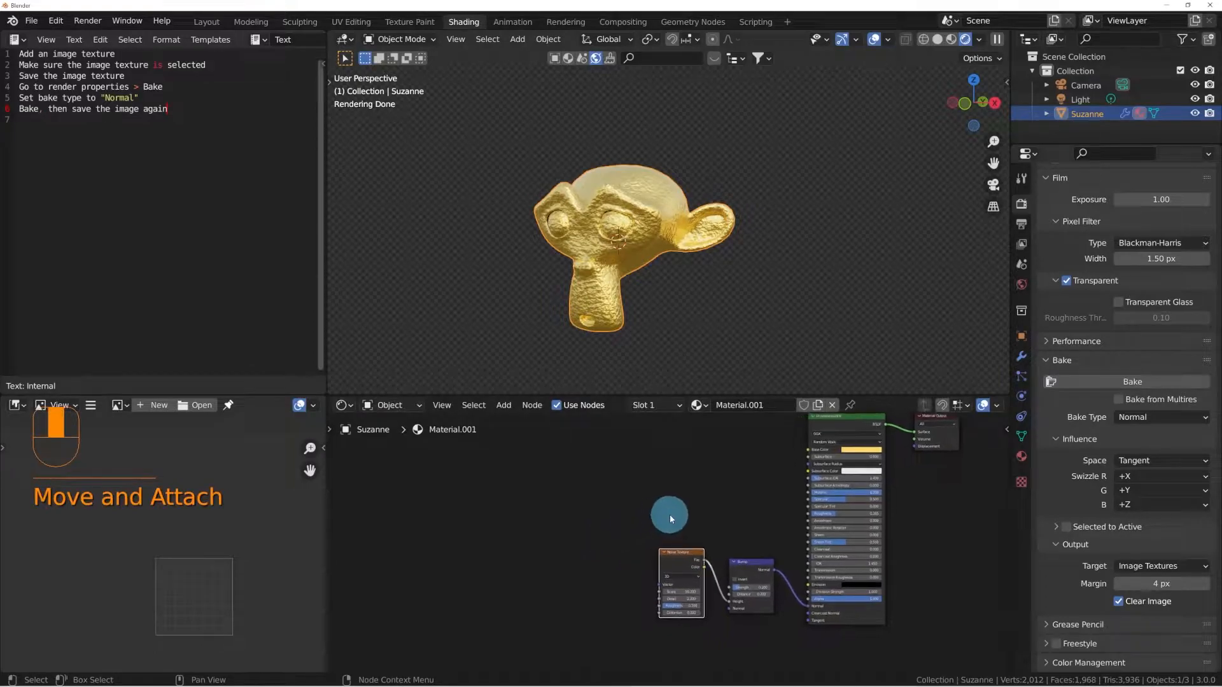
mouse_move(562, 534)
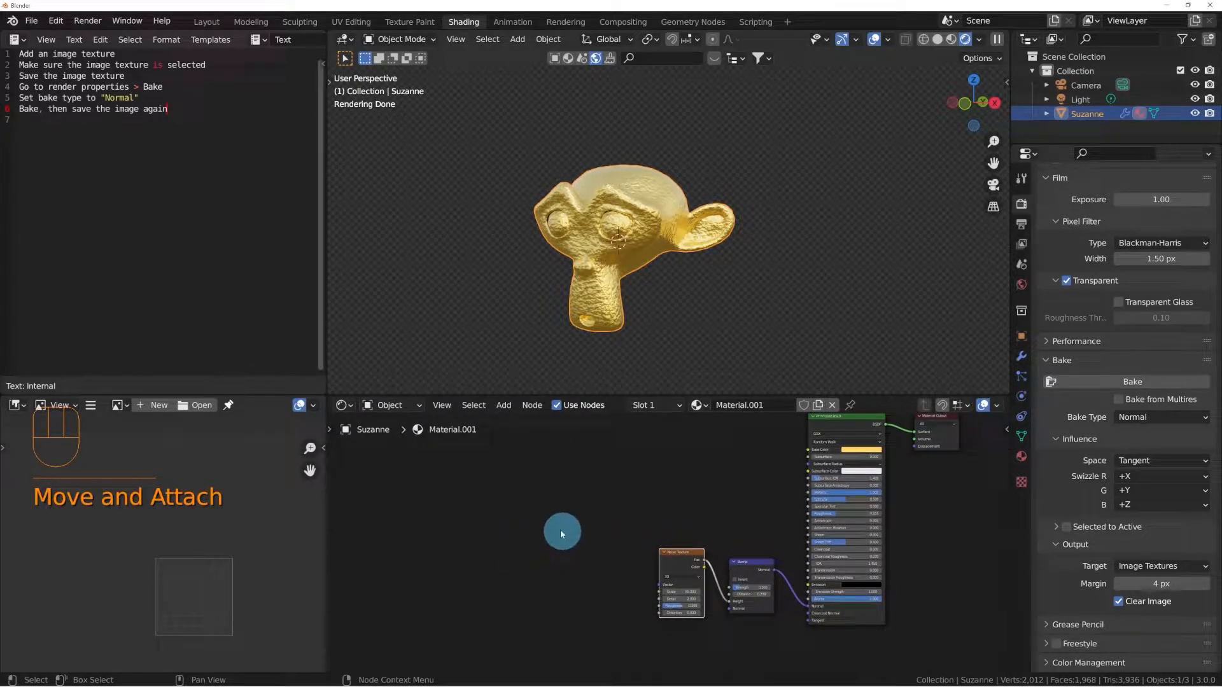
- Add an Image Texture node with a new 2048 px image named Monkey_normal_map
key(shift+a)
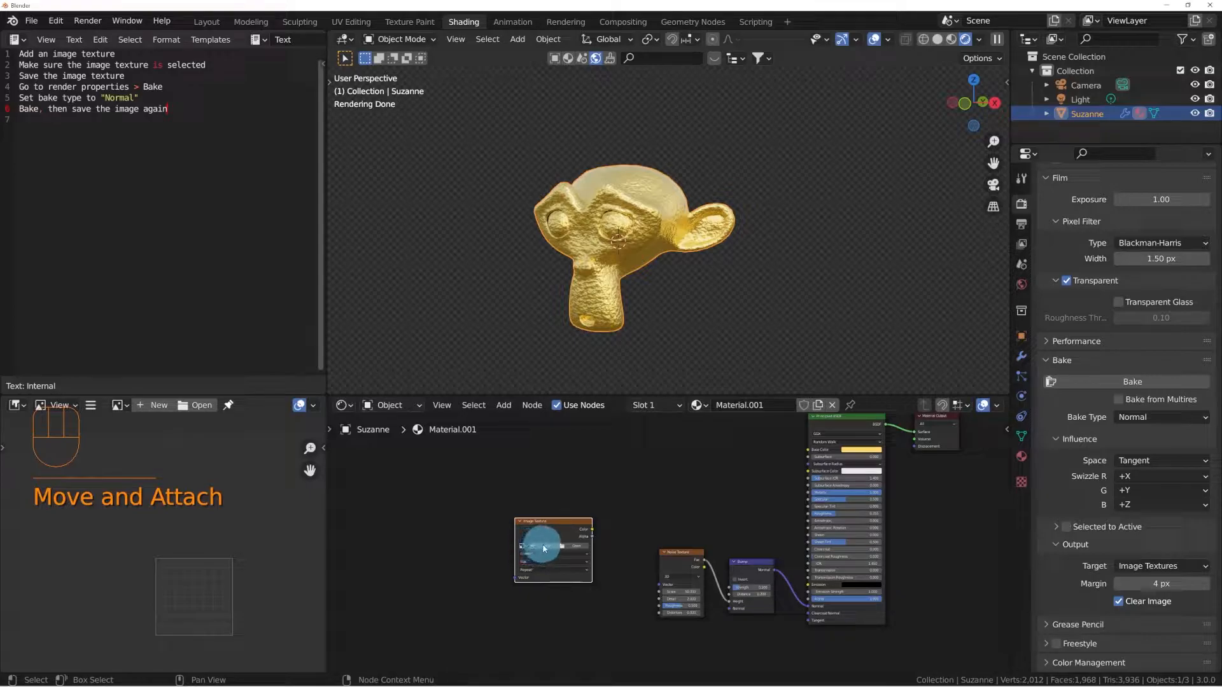
click(552, 527)
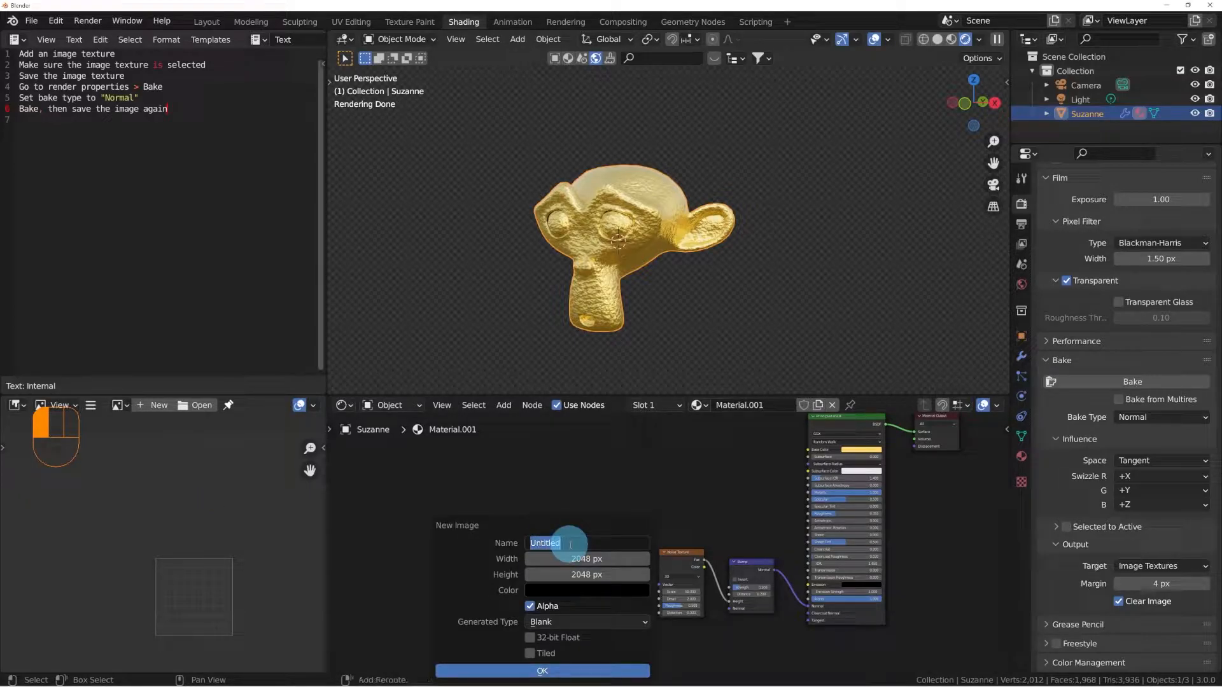
text(Monkey_normal_)
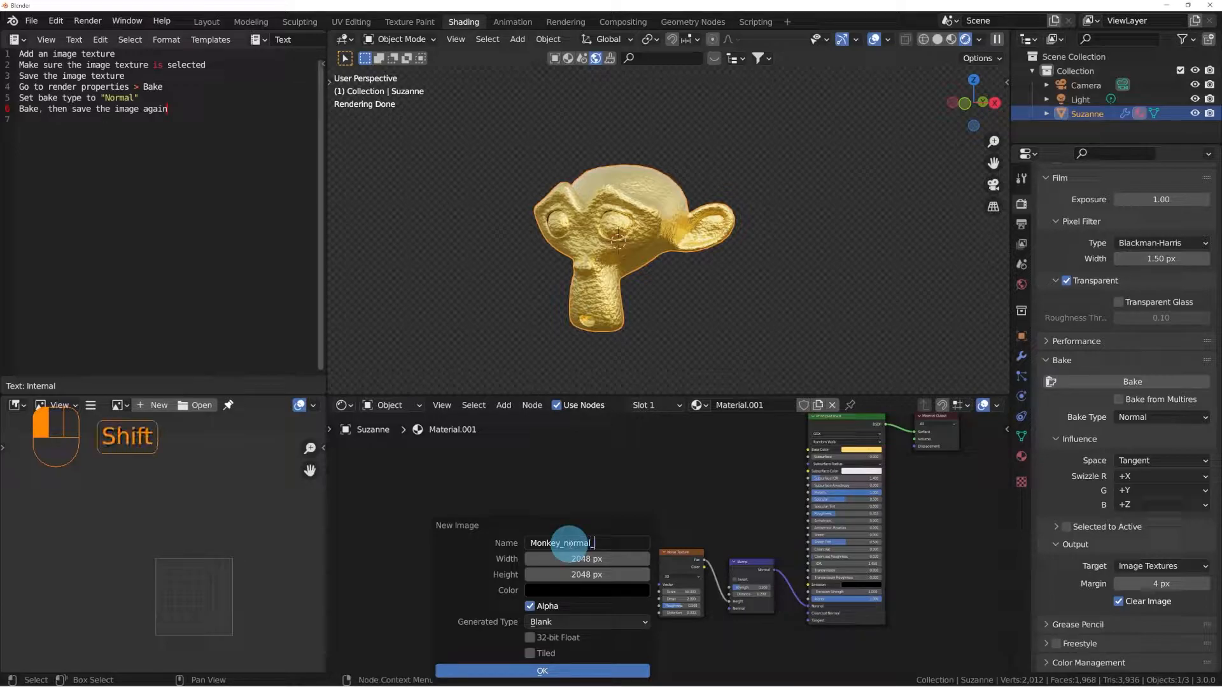
text(map)
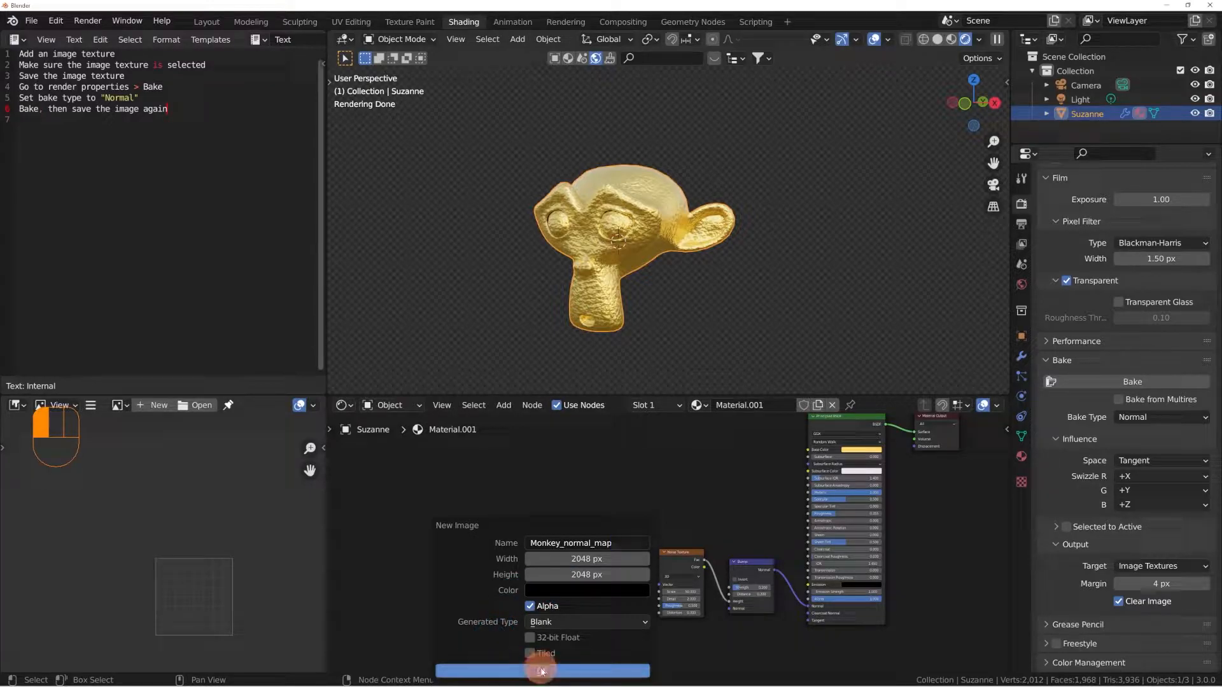
click(541, 671)
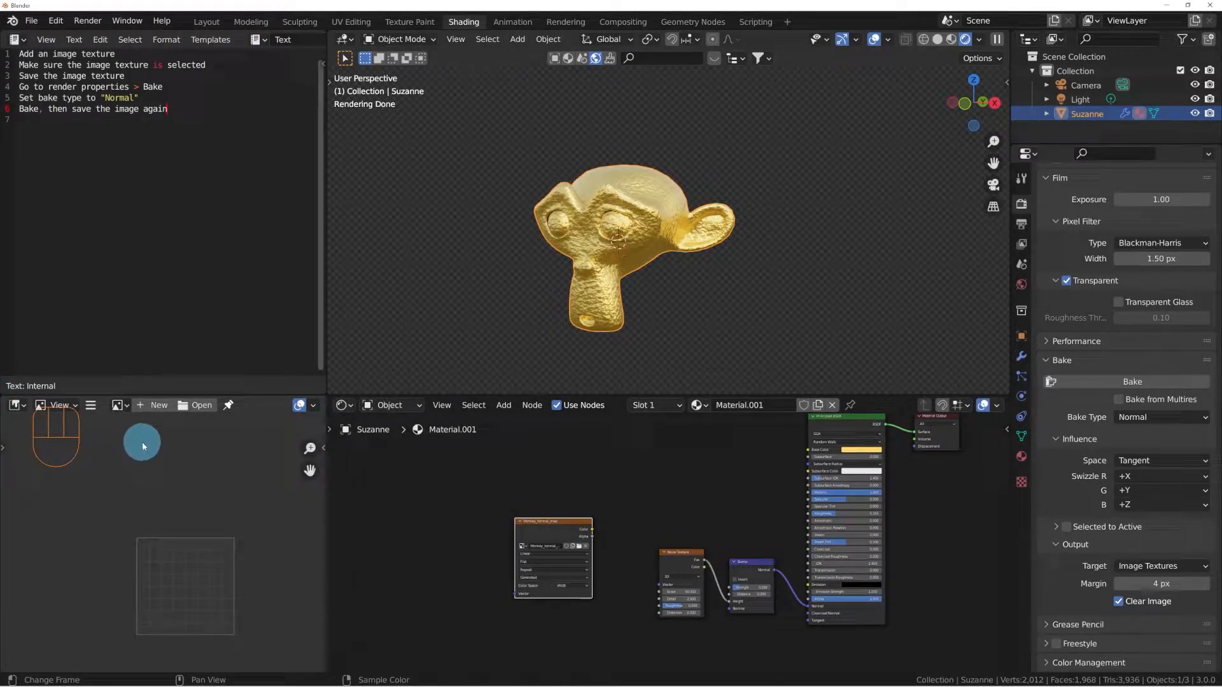
- Display Monkey_normal_map in the Image Editor and save it as Monkey_normal_map.png
click(117, 405)
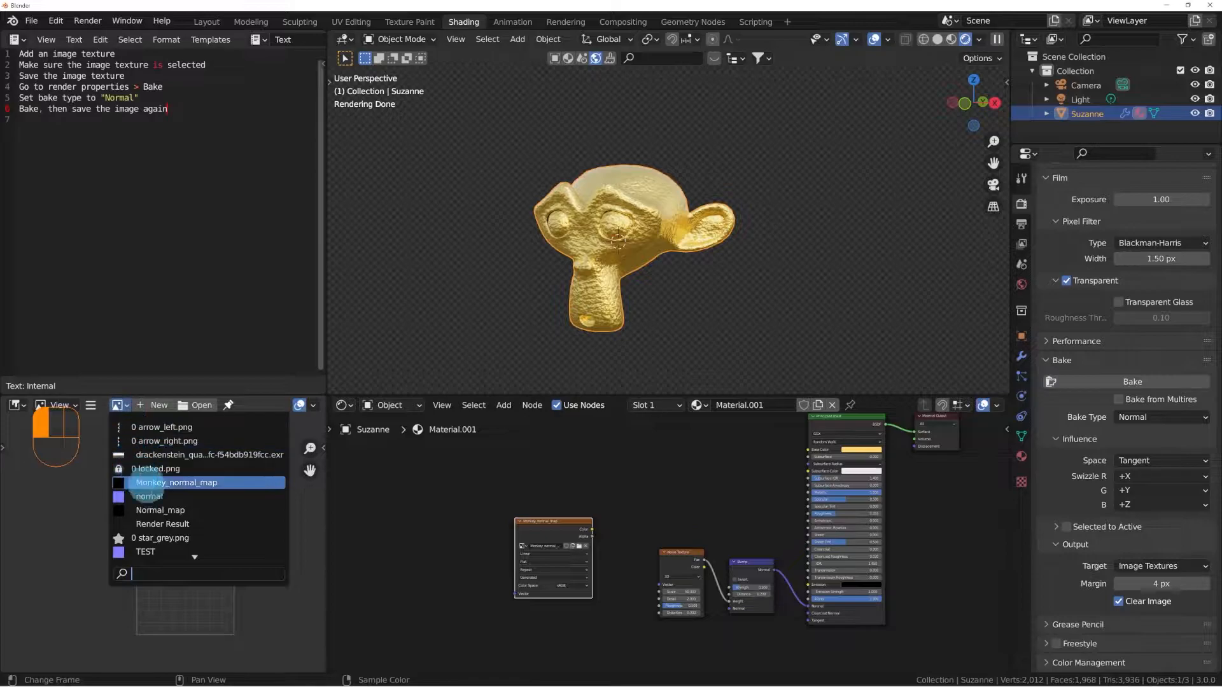
click(176, 482)
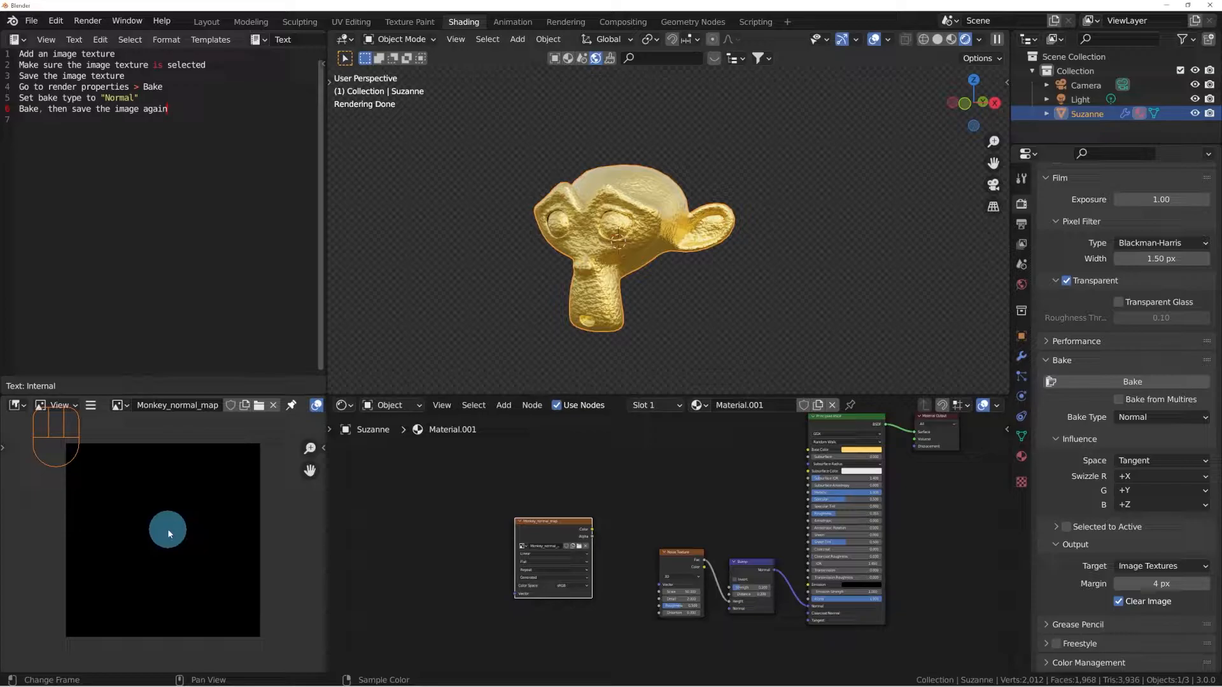
key(alt+s)
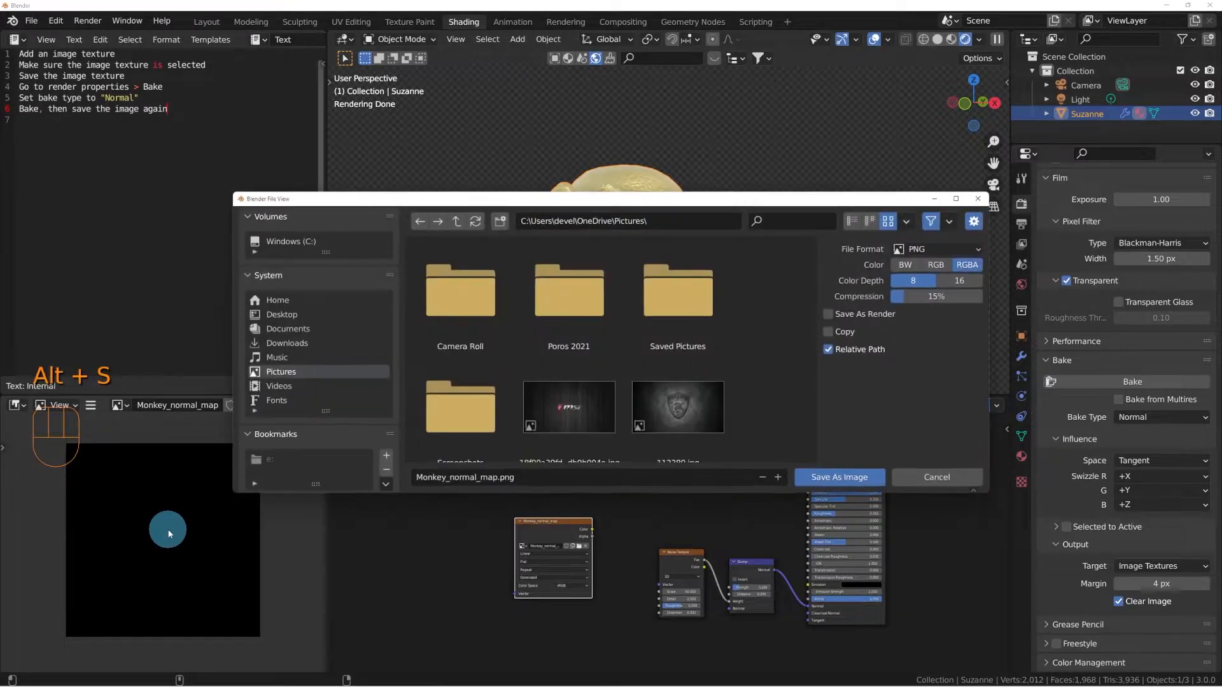
click(569, 393)
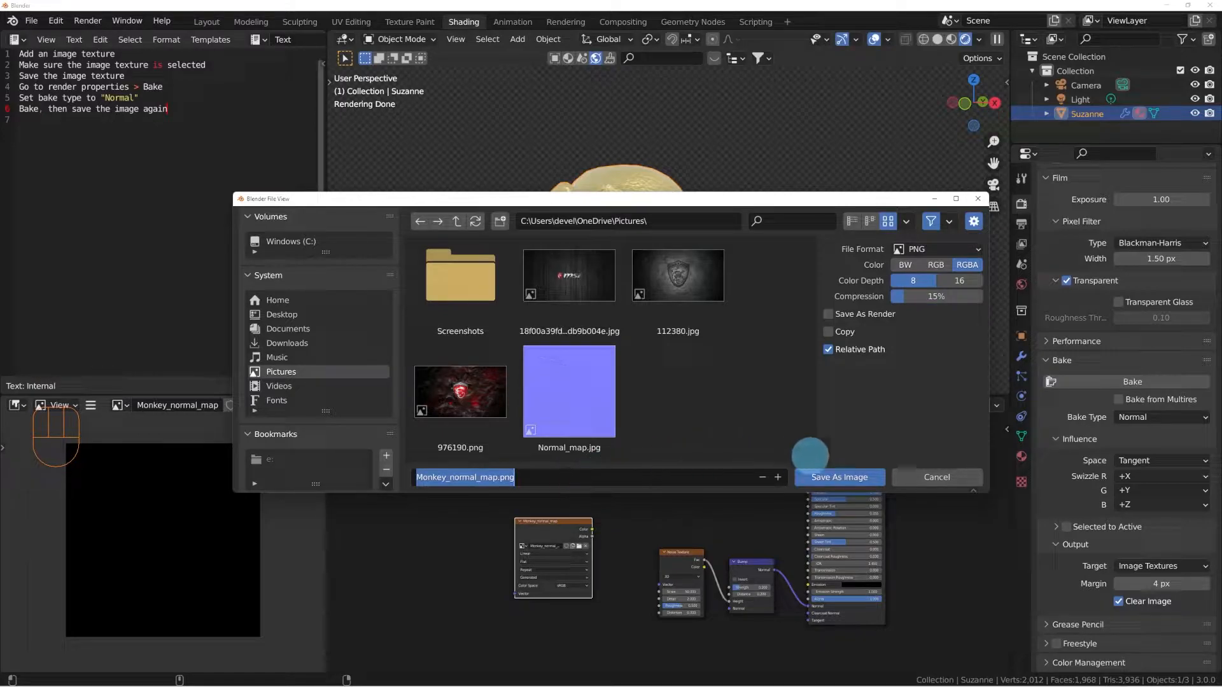
click(838, 477)
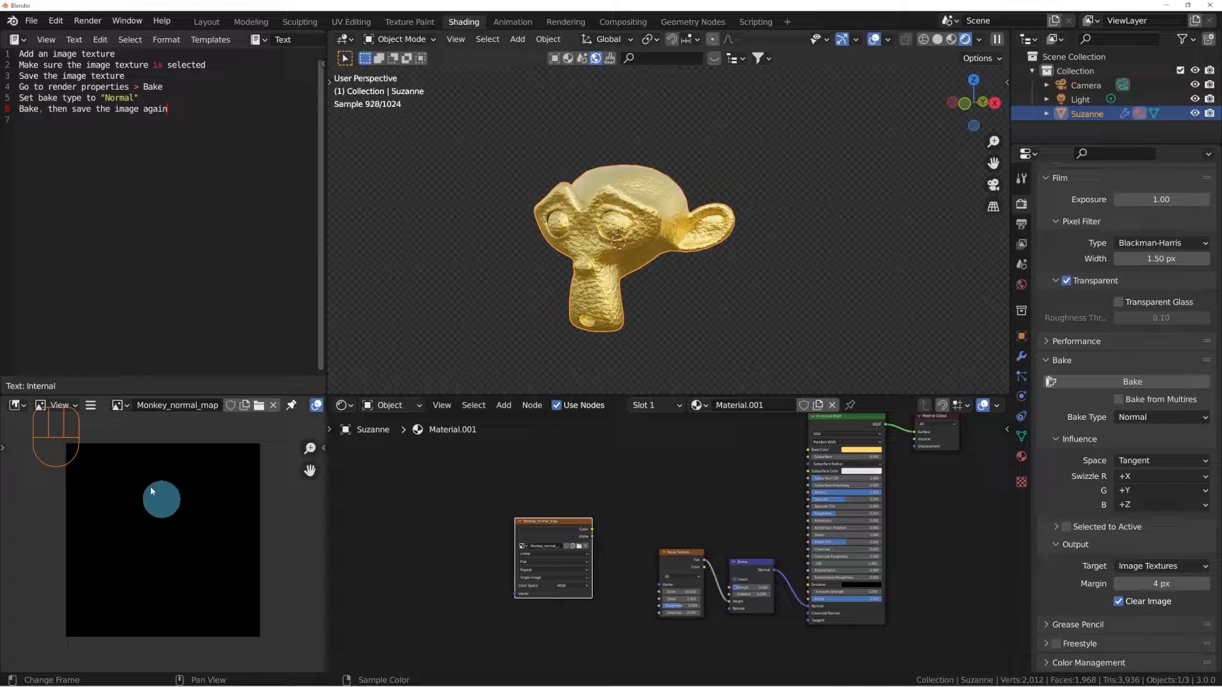
- Shift the Image Texture node left and raise the Noise Texture node beside it
drag(160, 490, 538, 538)
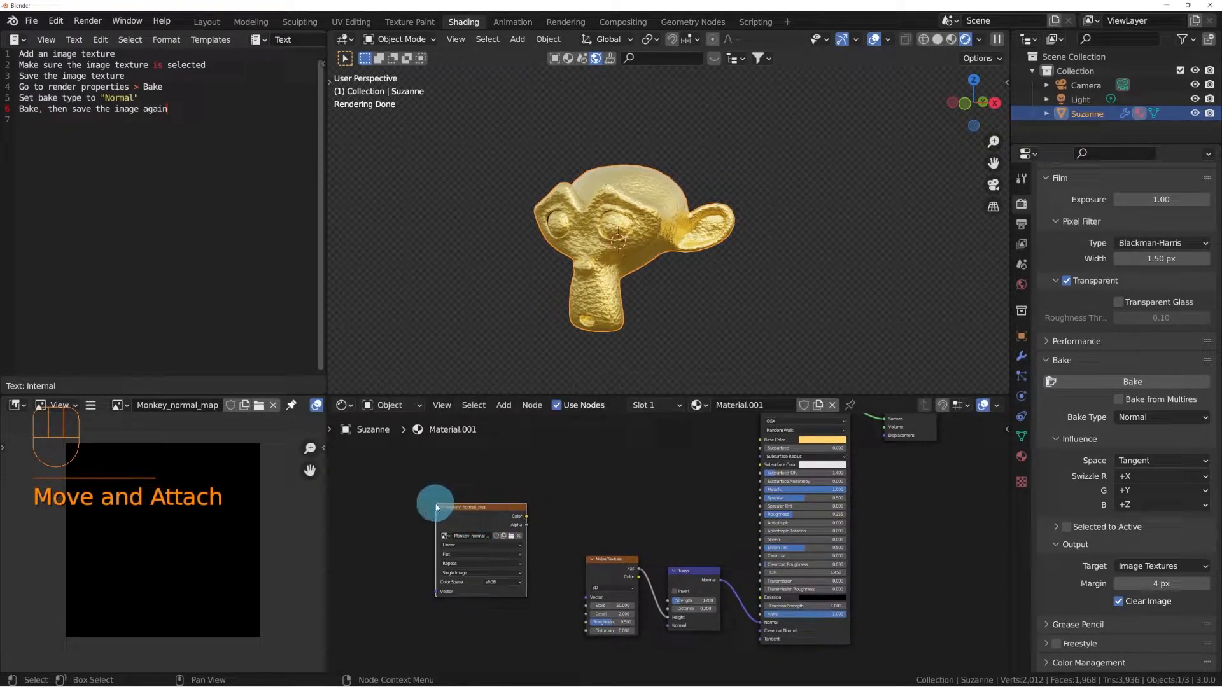
drag(434, 503, 504, 503)
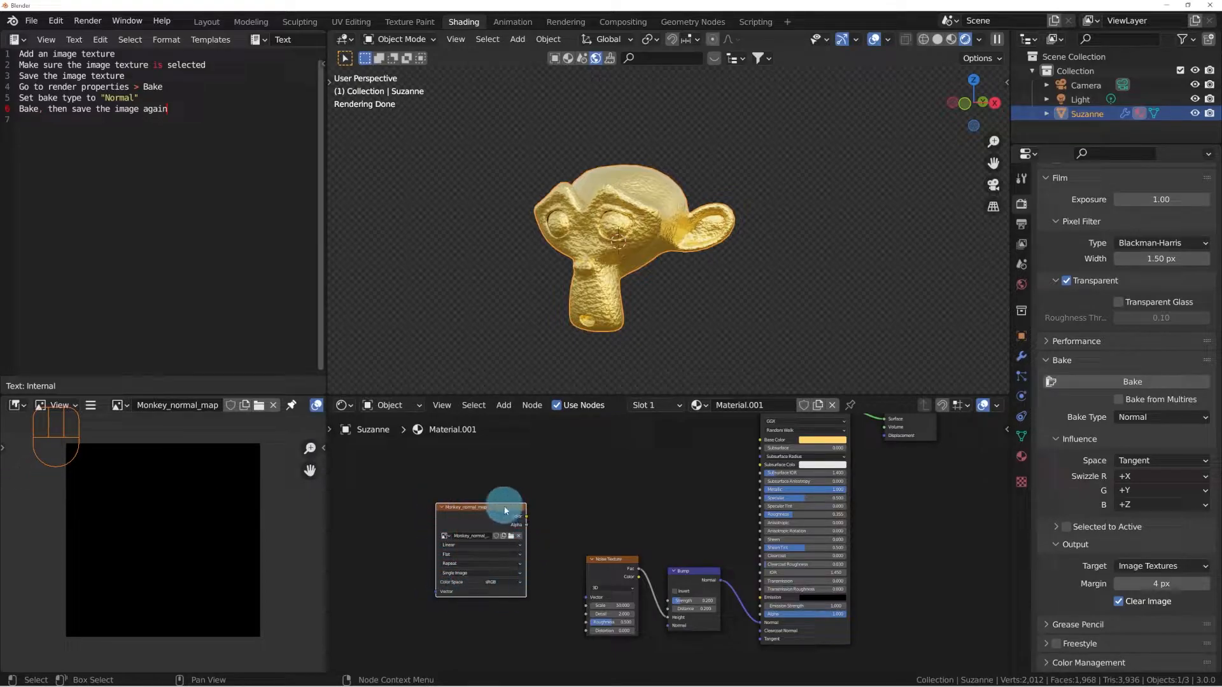
drag(505, 510, 610, 527)
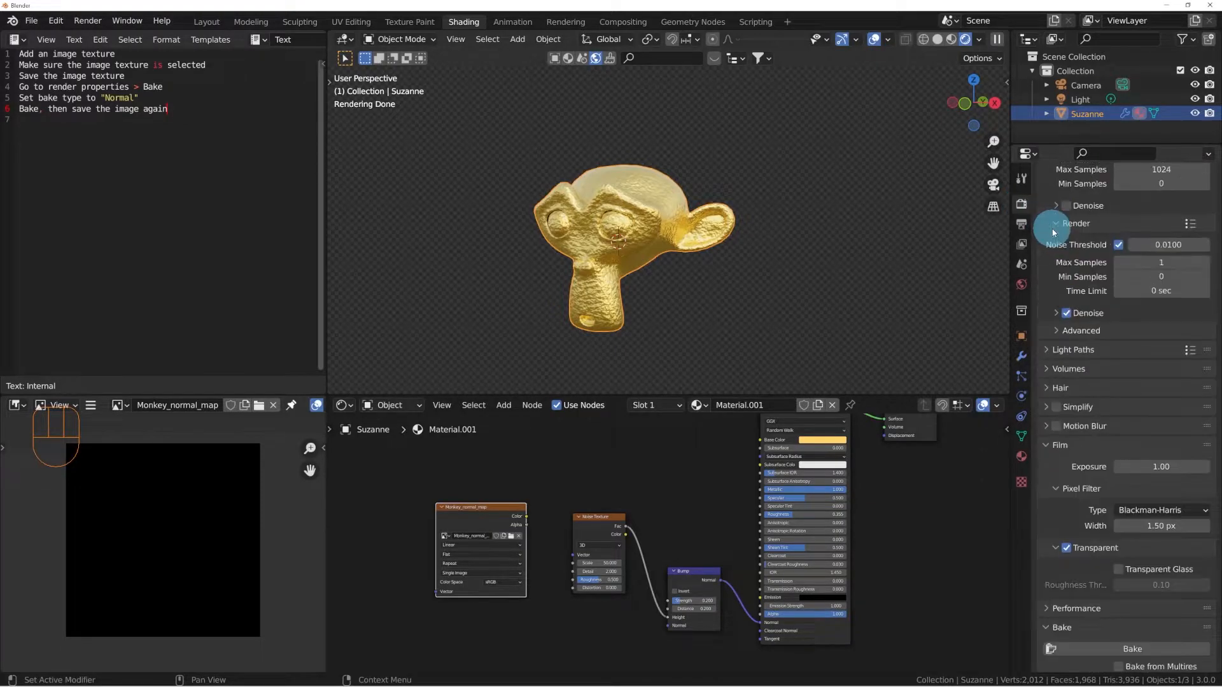
- Try Eevee, return the render engine to Cycles, and scroll down the Render Properties
click(1161, 201)
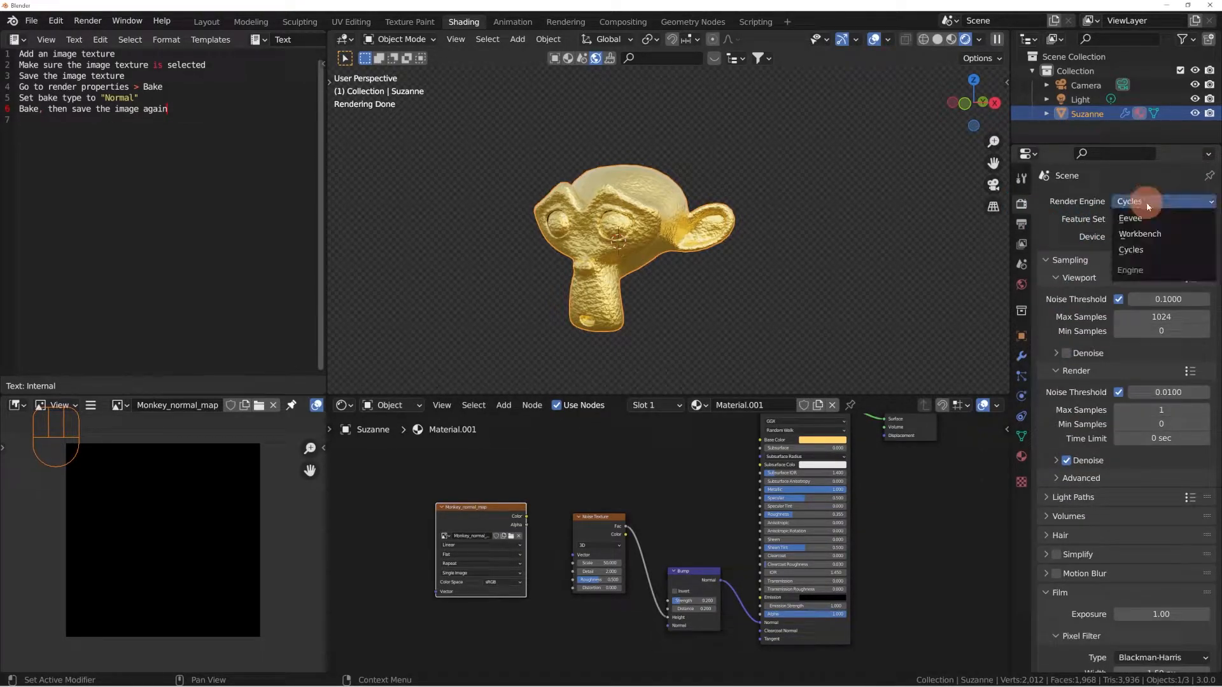
click(1129, 218)
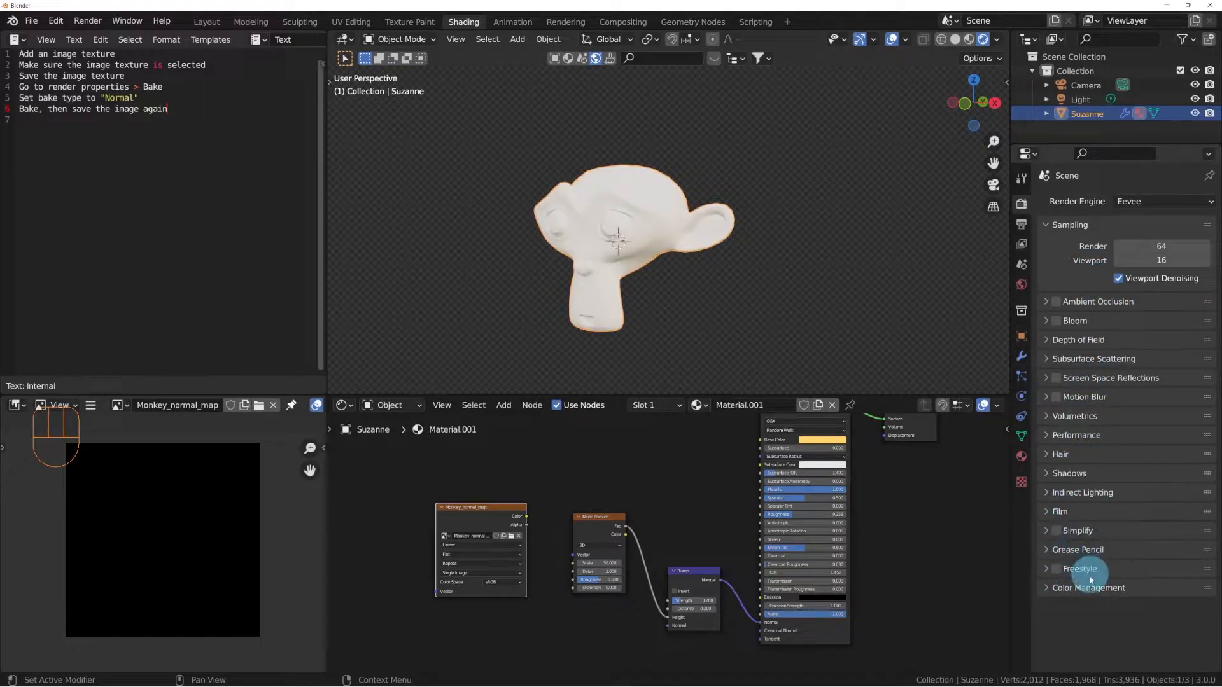
click(1161, 201)
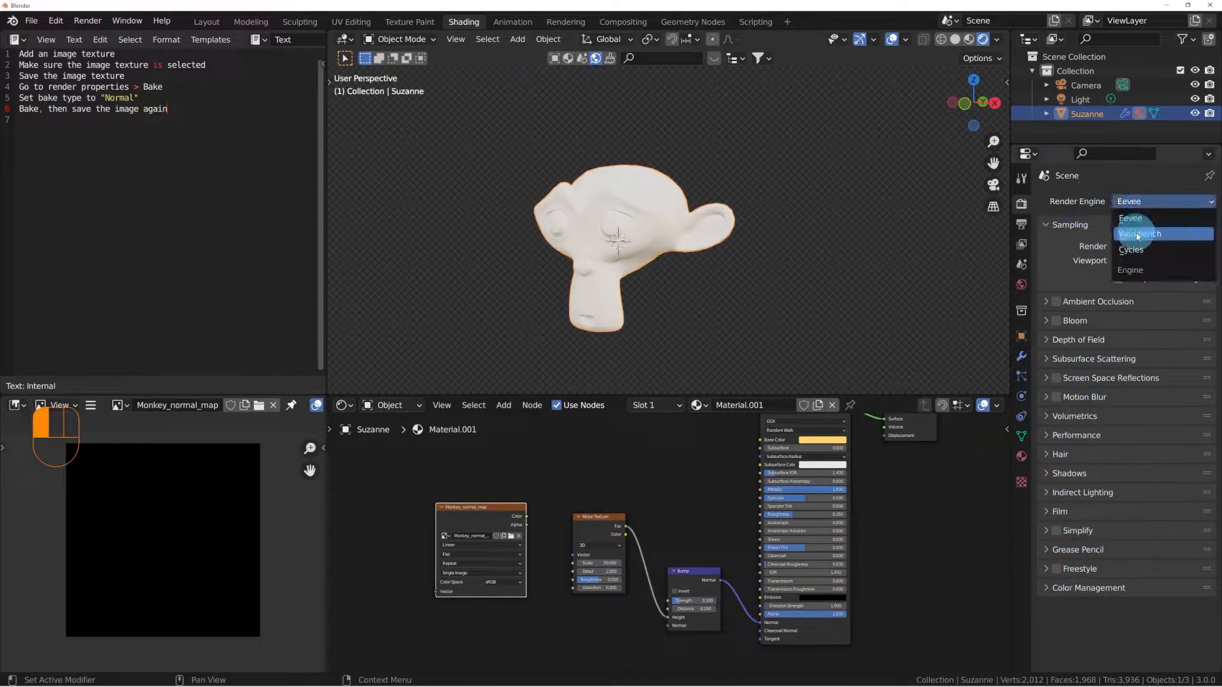
click(1131, 250)
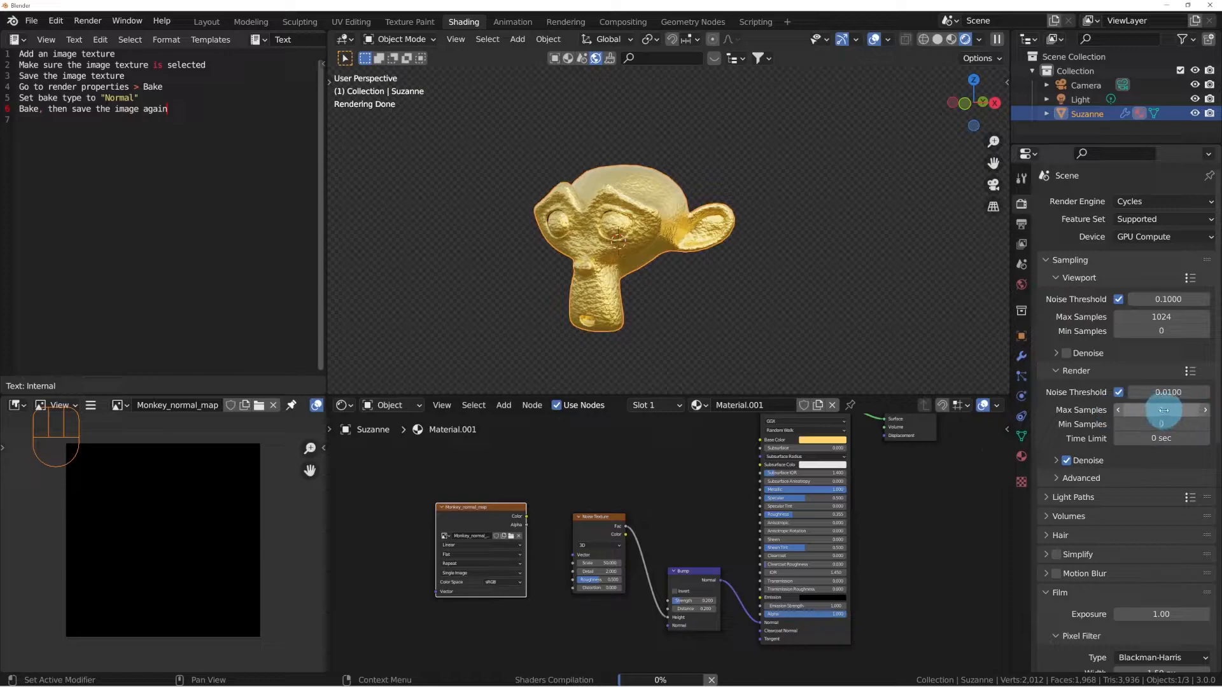
mouse_move(1160, 410)
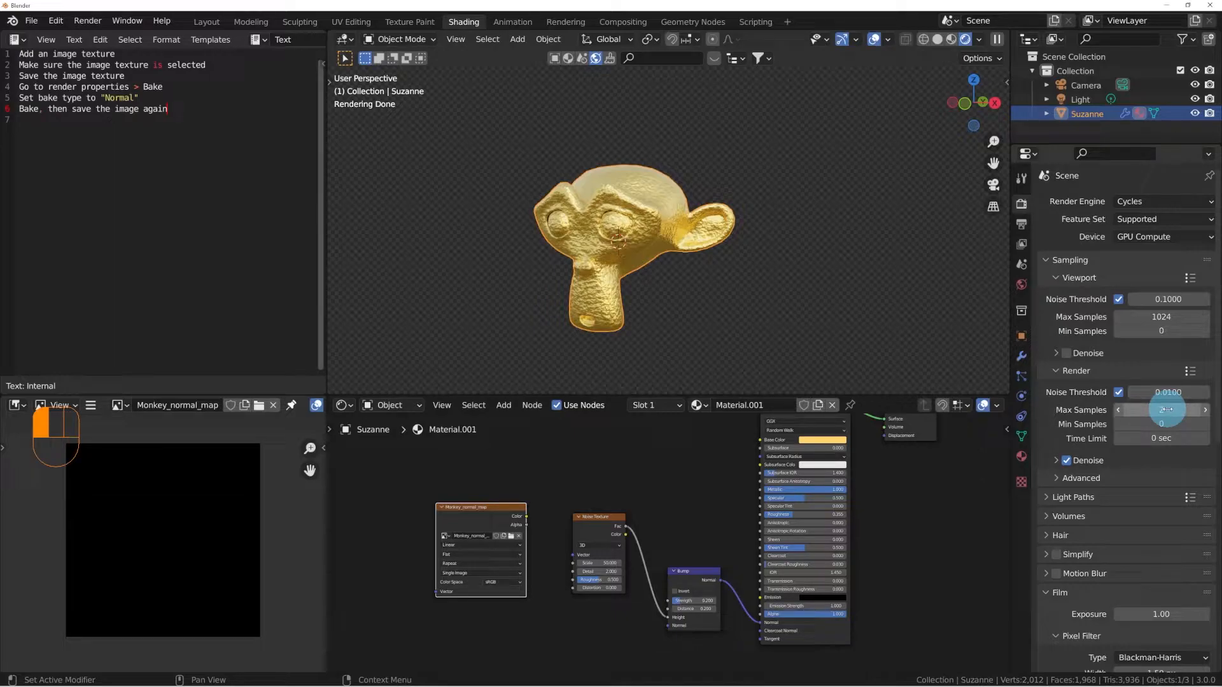
scroll(down, 3)
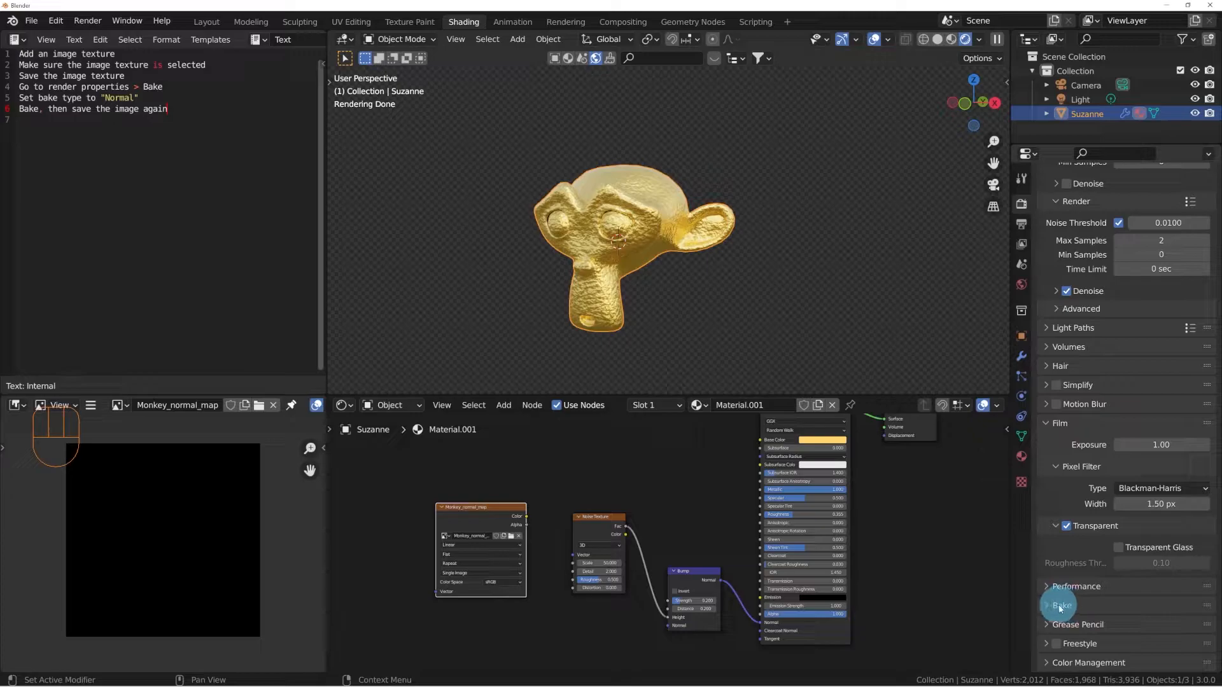
- Expand the Bake panel, confirm the Normal bake type, and keep the 4 px margin
click(1060, 605)
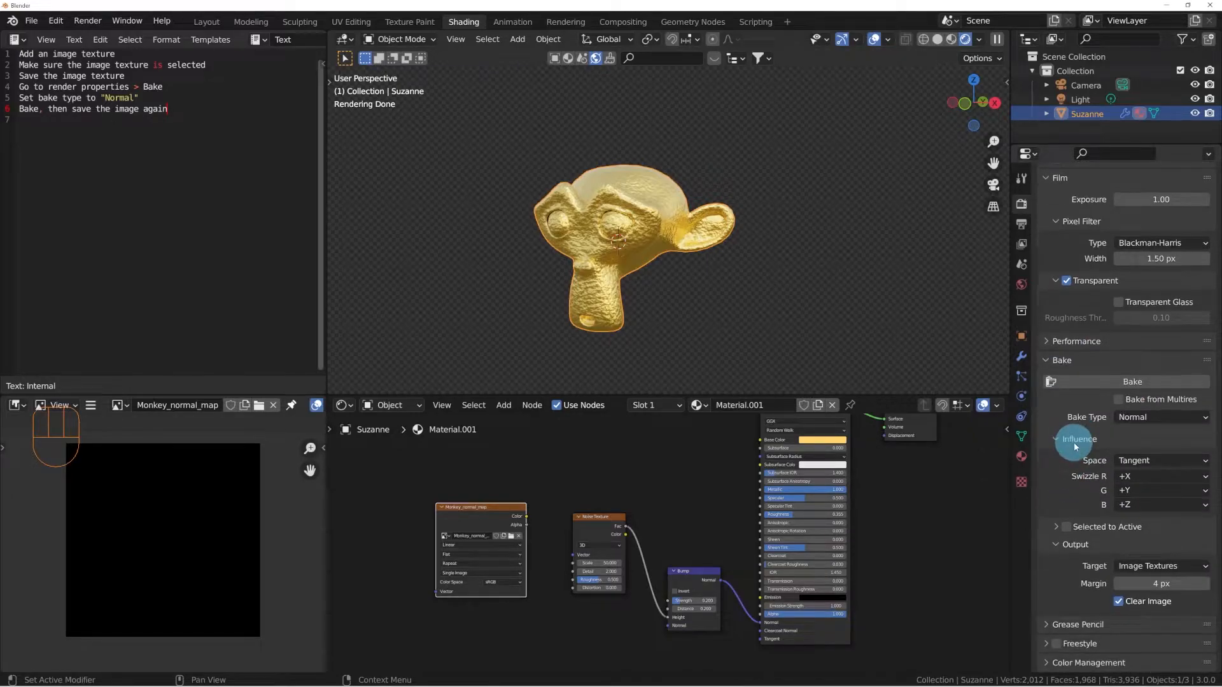
click(1160, 417)
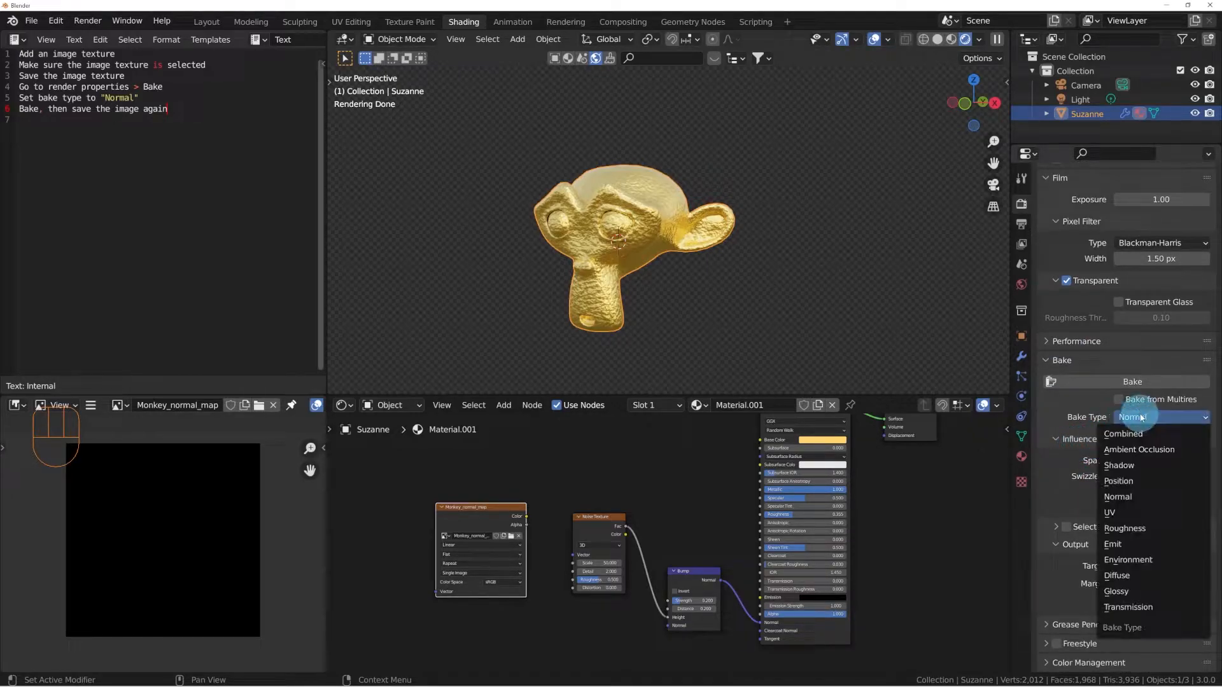
mouse_move(1116, 575)
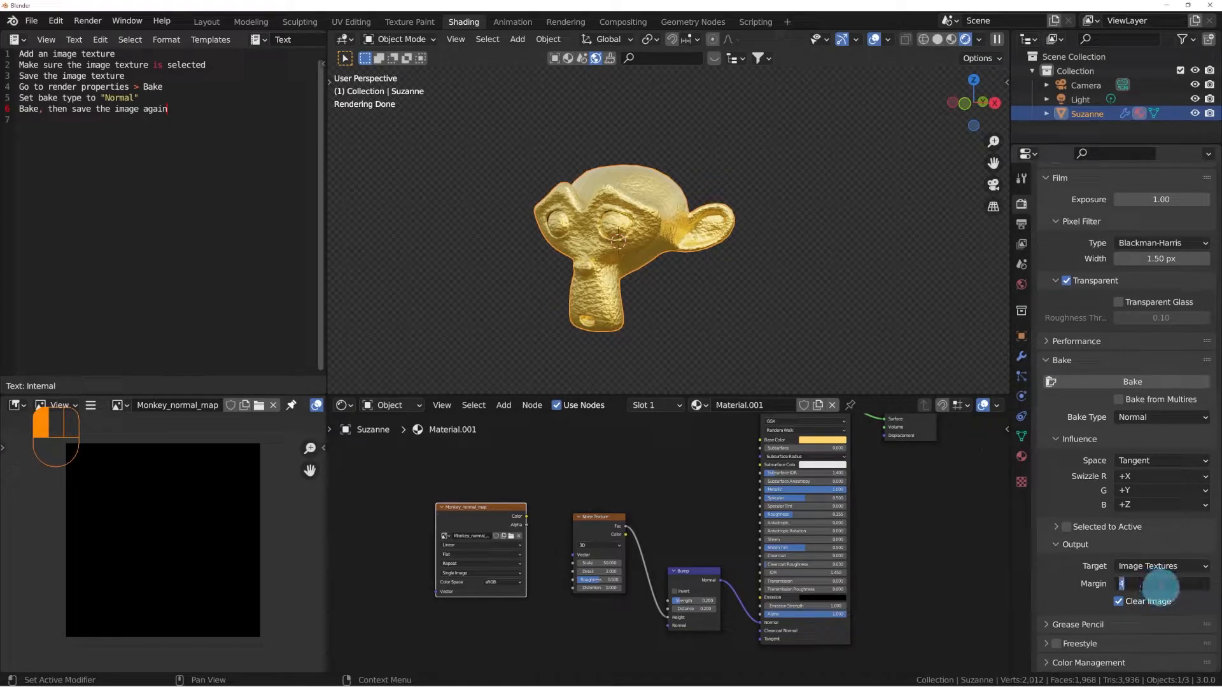
click(1160, 583)
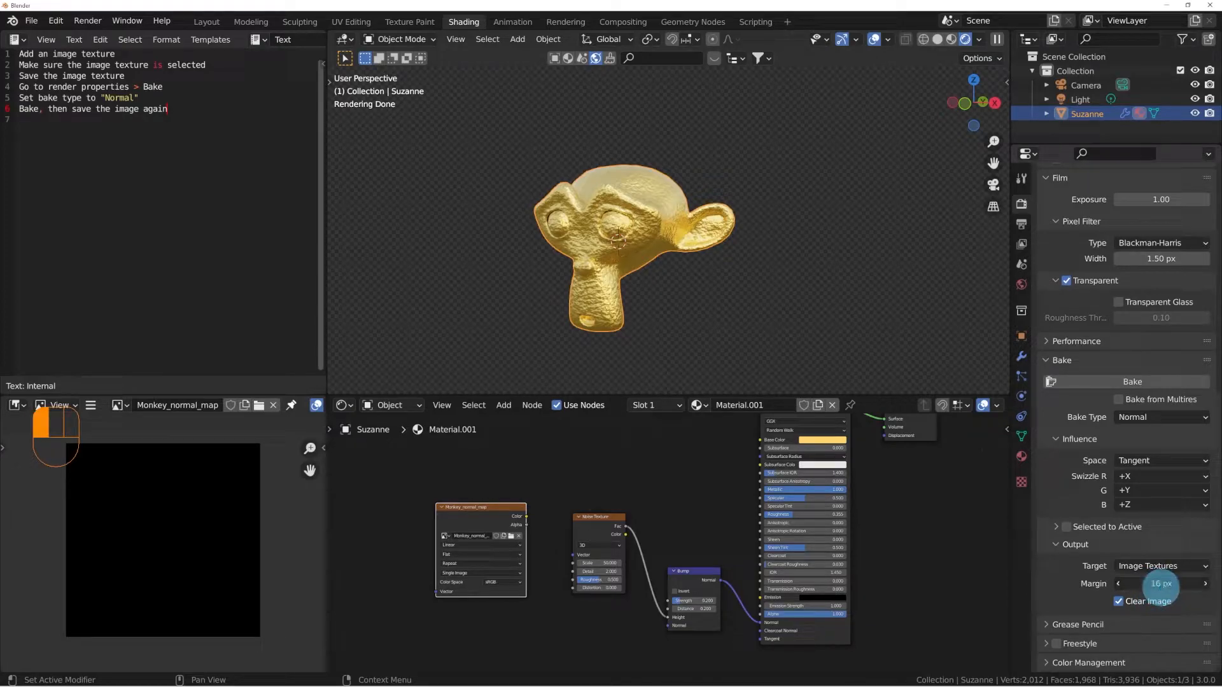
click(1160, 583)
text(4)
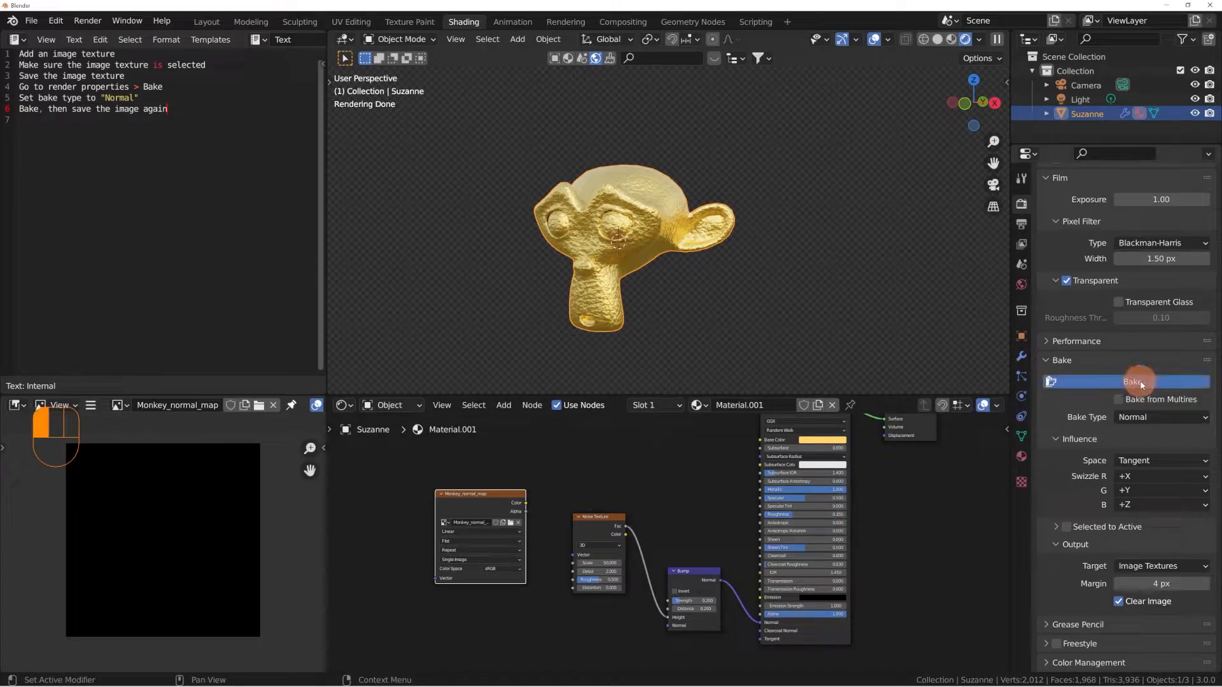
- Bake the normal map into Monkey_normal_map and reposition the Image Texture node
click(1126, 382)
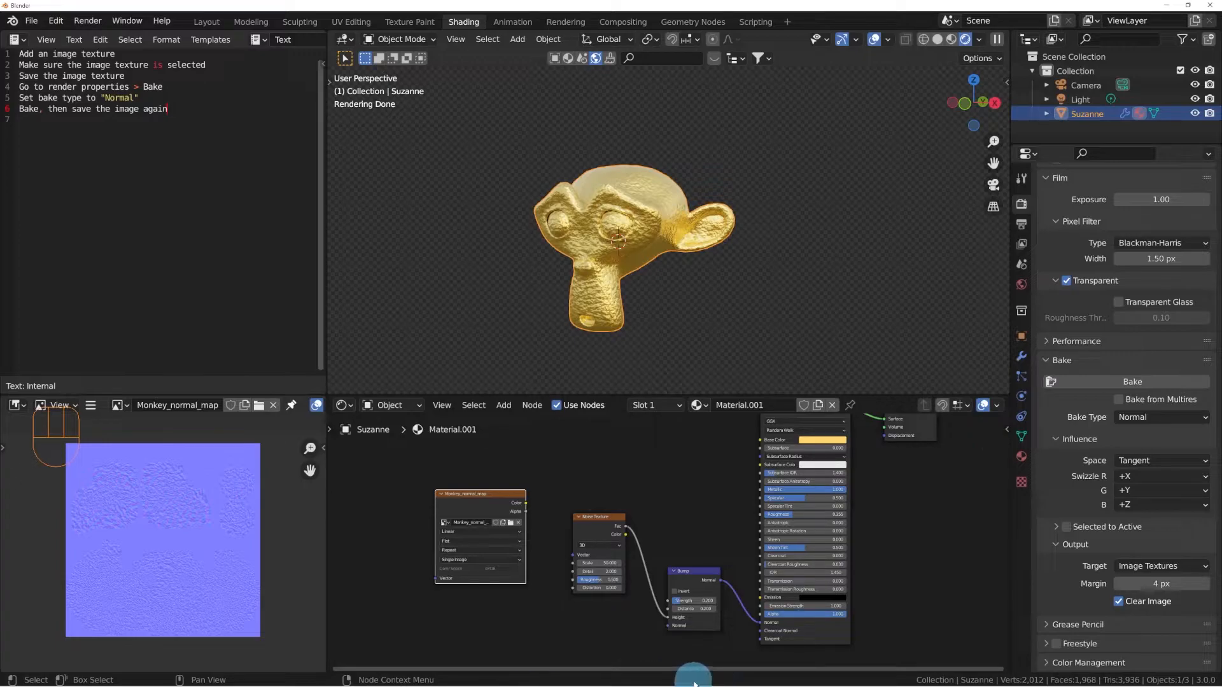
mouse_move(616, 682)
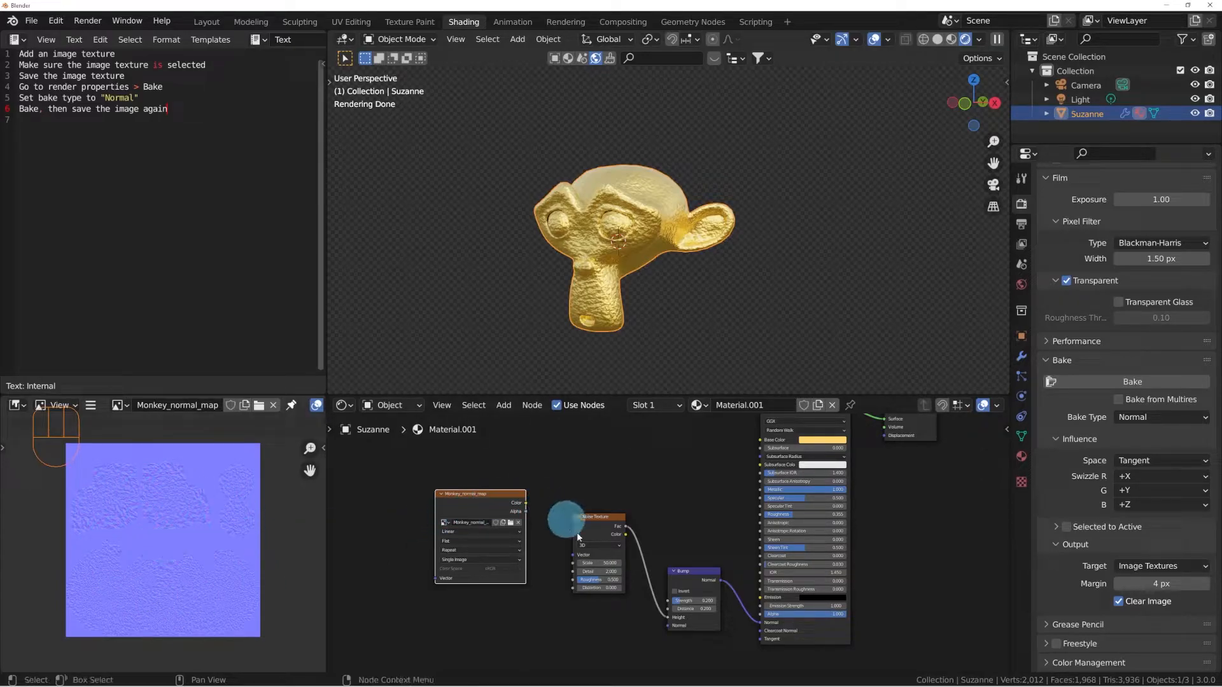
drag(577, 538, 530, 479)
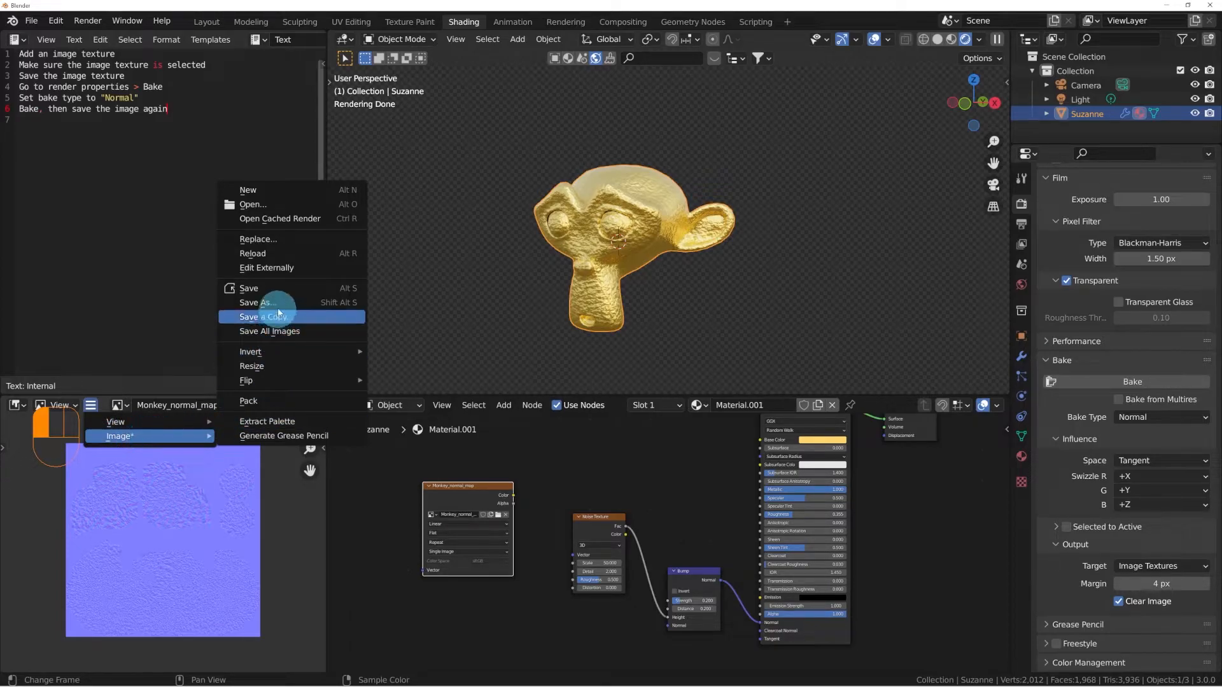
click(263, 316)
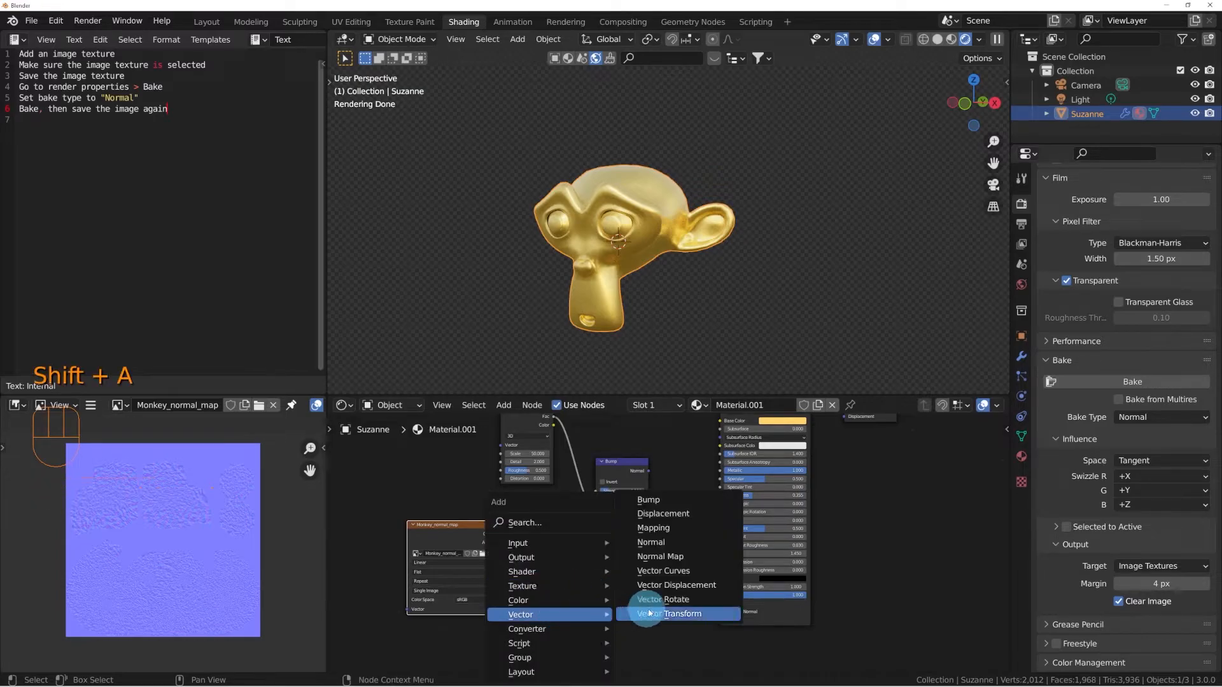
mouse_move(660, 556)
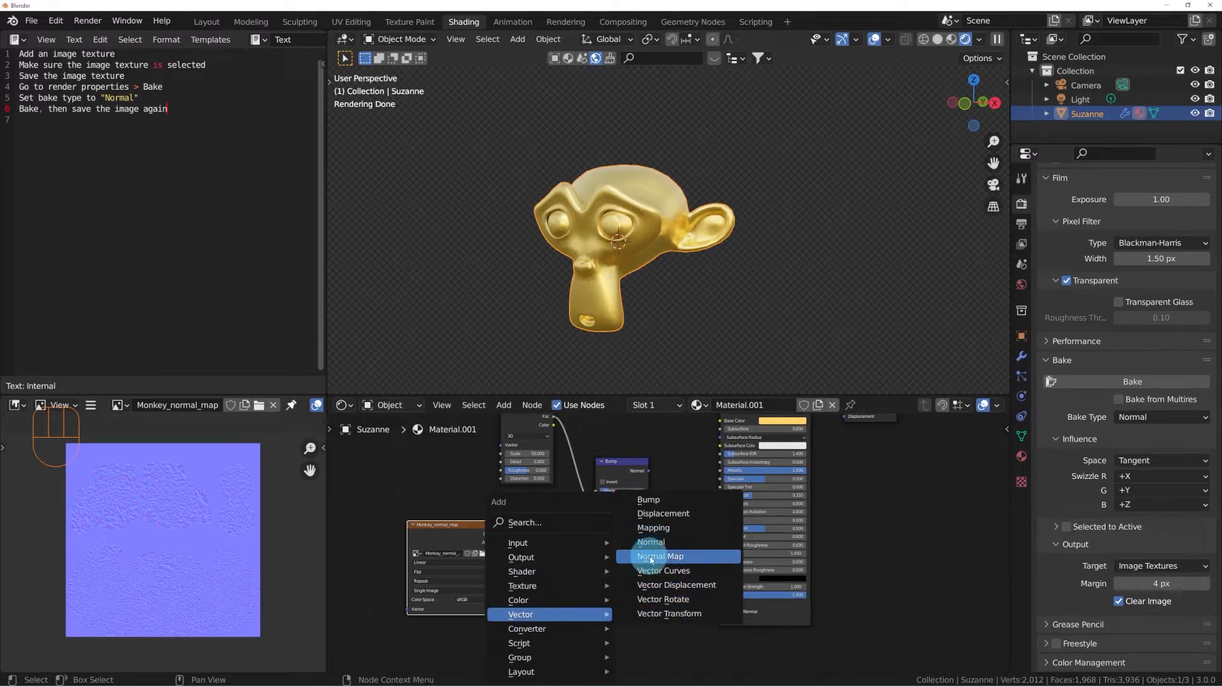
- Add a Normal Map node fed by the baked image's Color and open its color space options
click(660, 555)
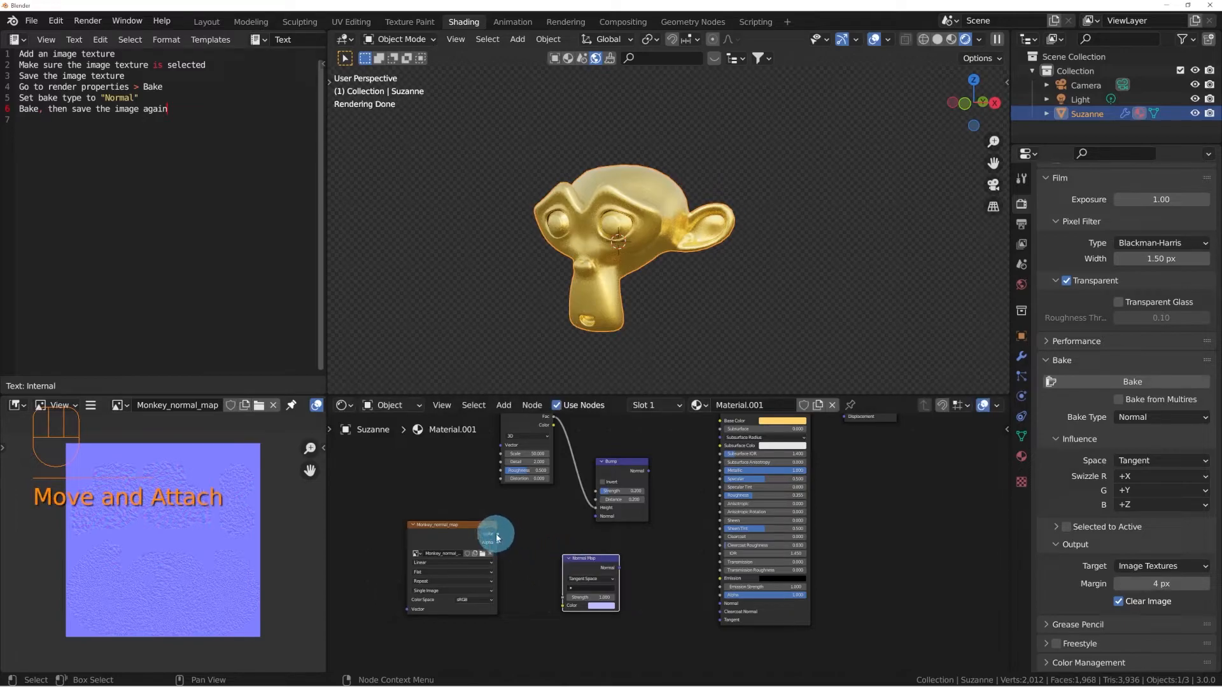
drag(497, 534, 553, 606)
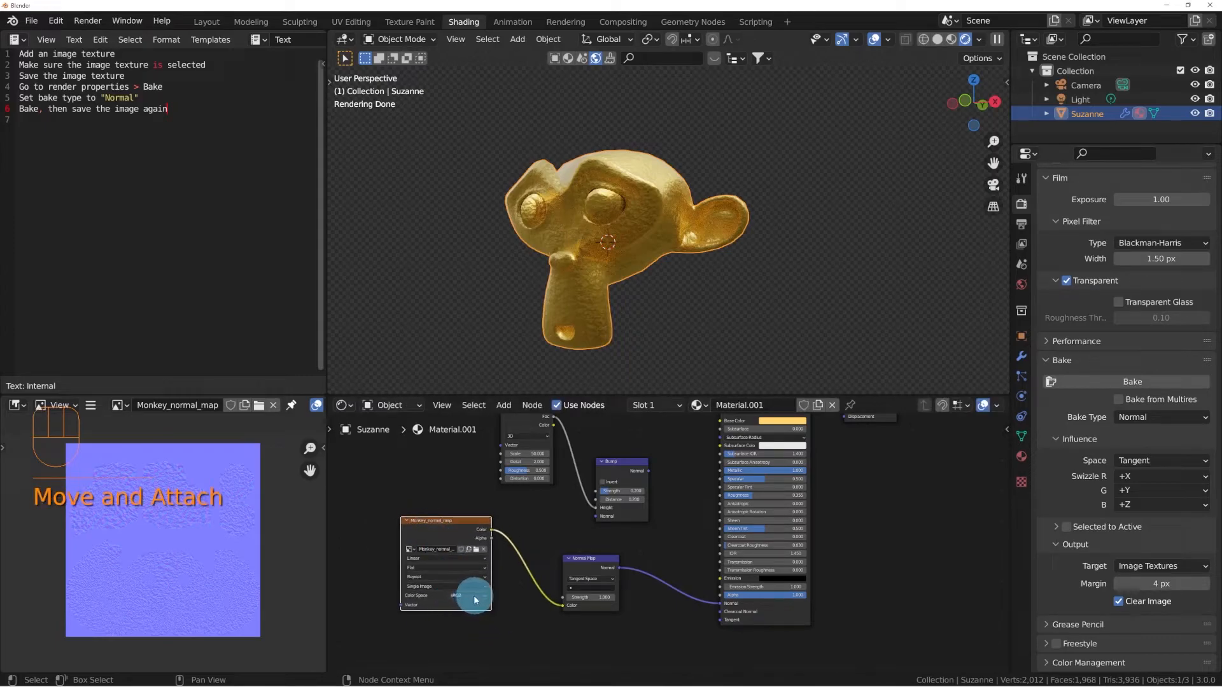
click(445, 595)
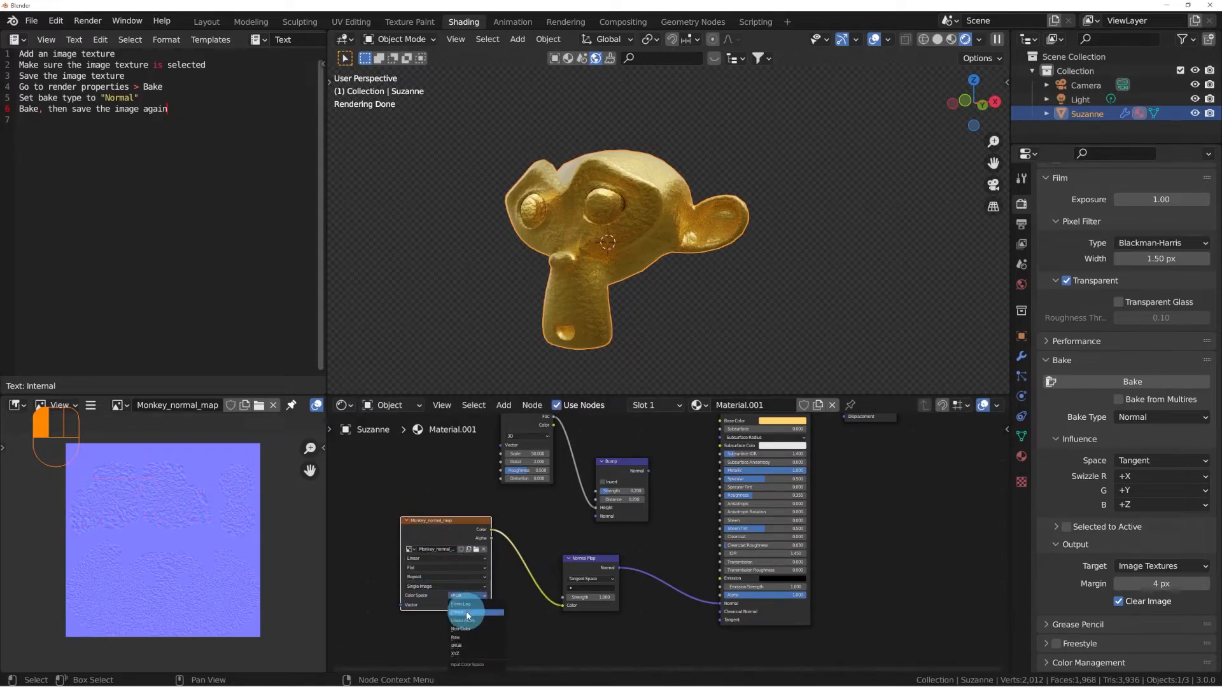